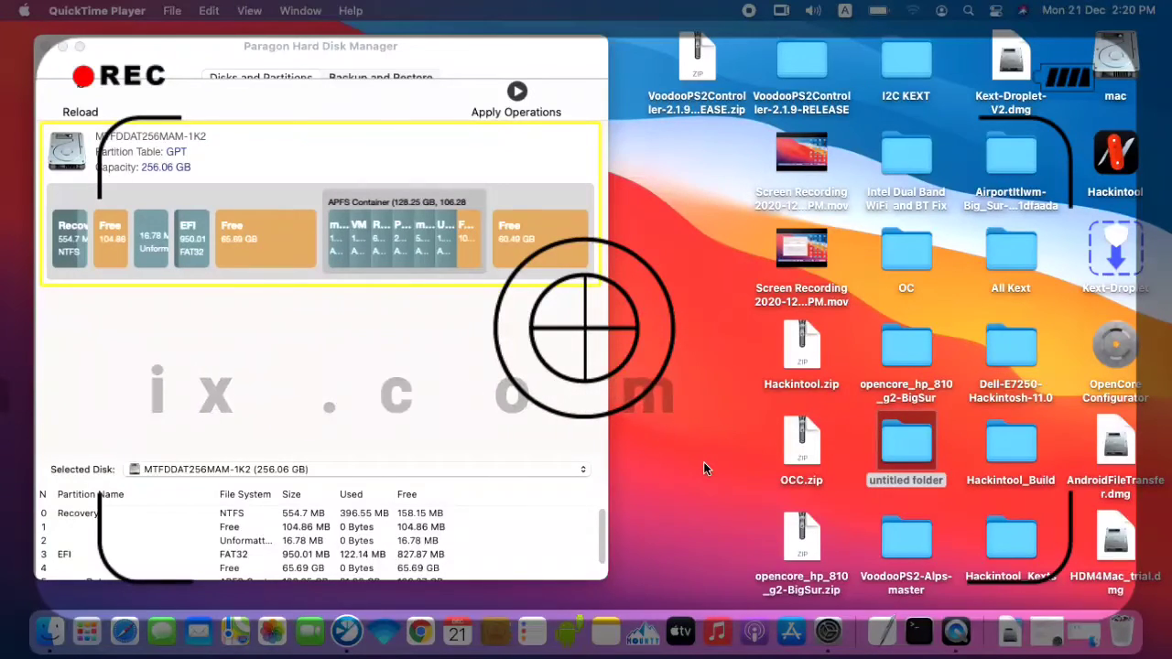
# - Check this Mac's system overview and glance at the Security & Privacy settings
pyautogui.click(748, 11)
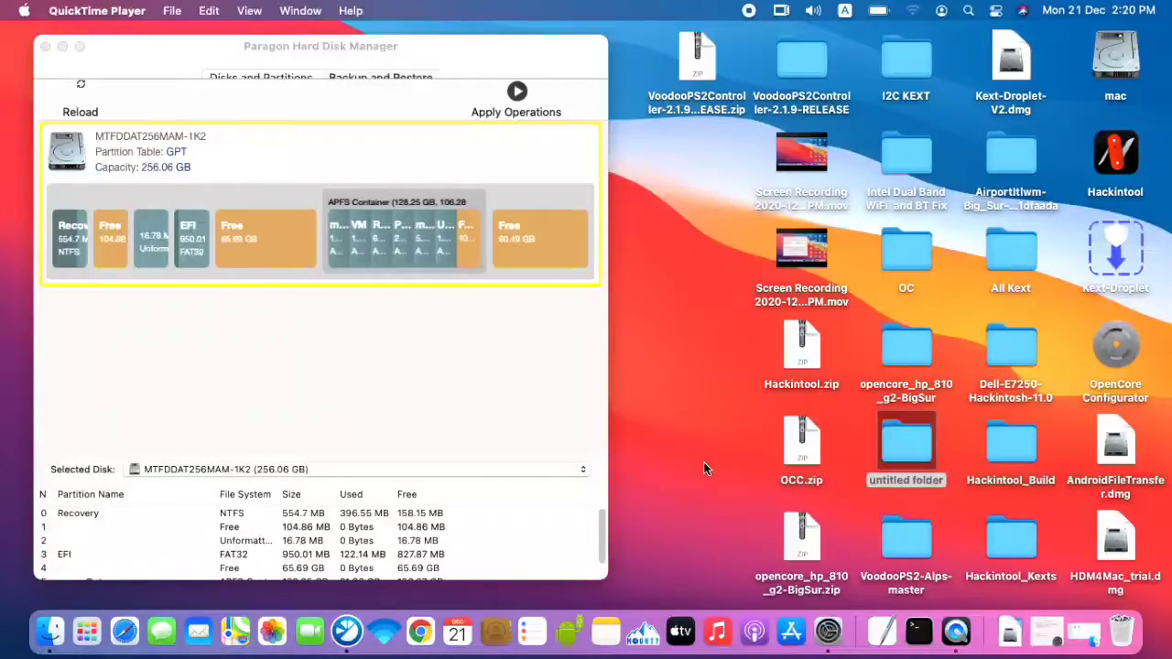
pyautogui.moveTo(717, 467)
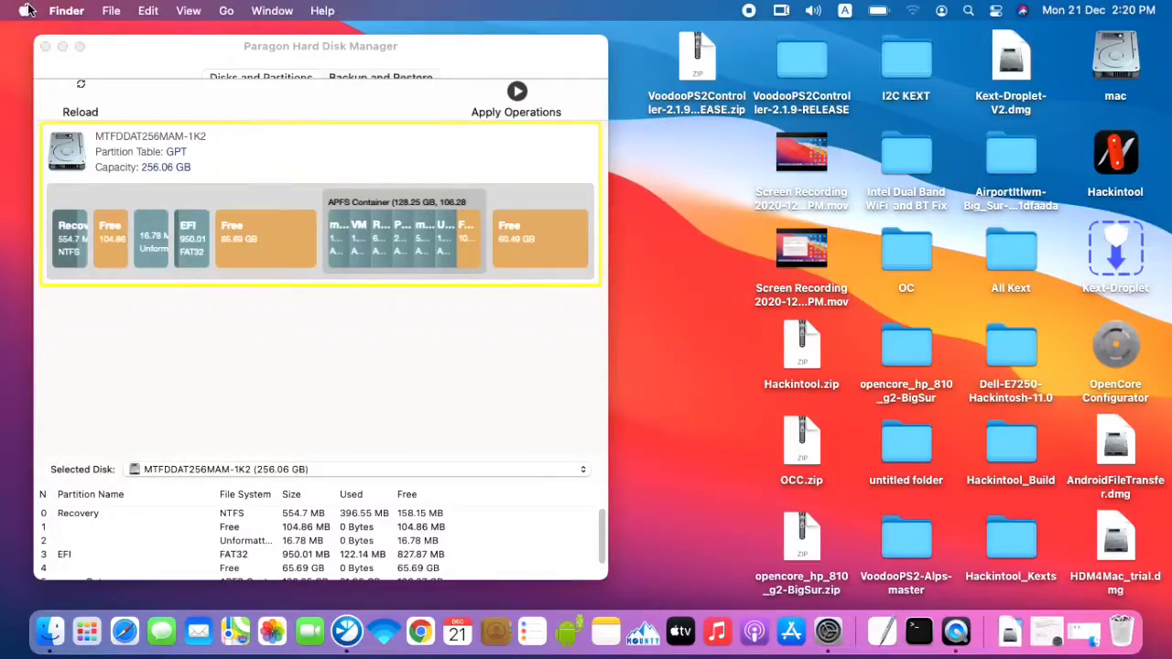
pyautogui.click(26, 11)
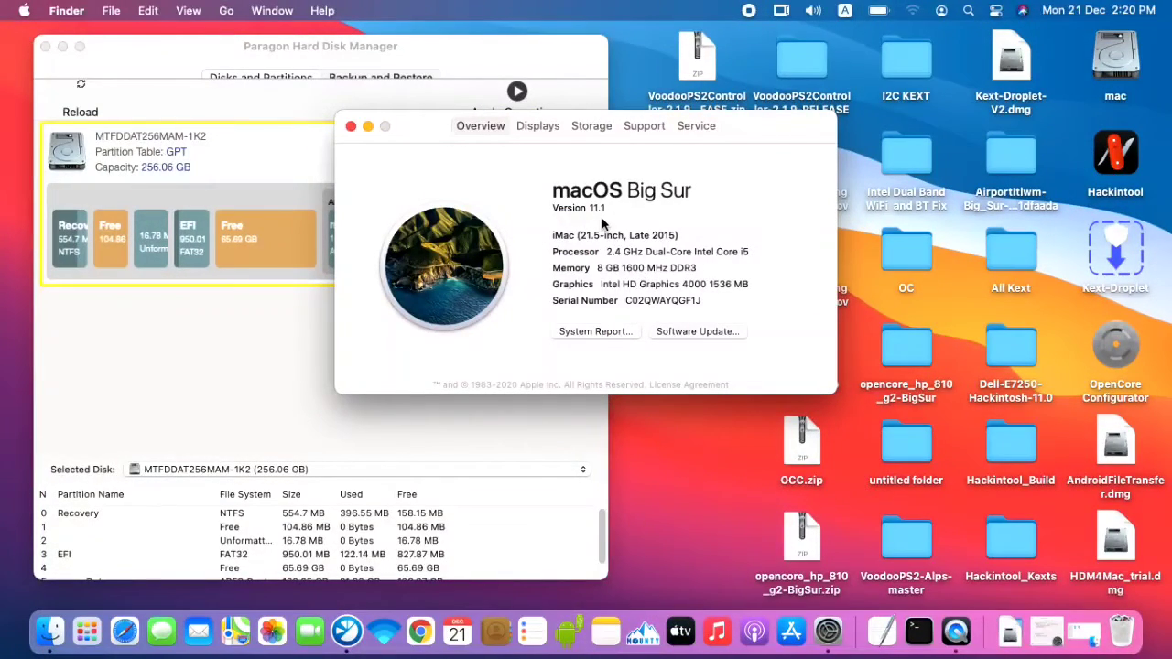
pyautogui.click(351, 124)
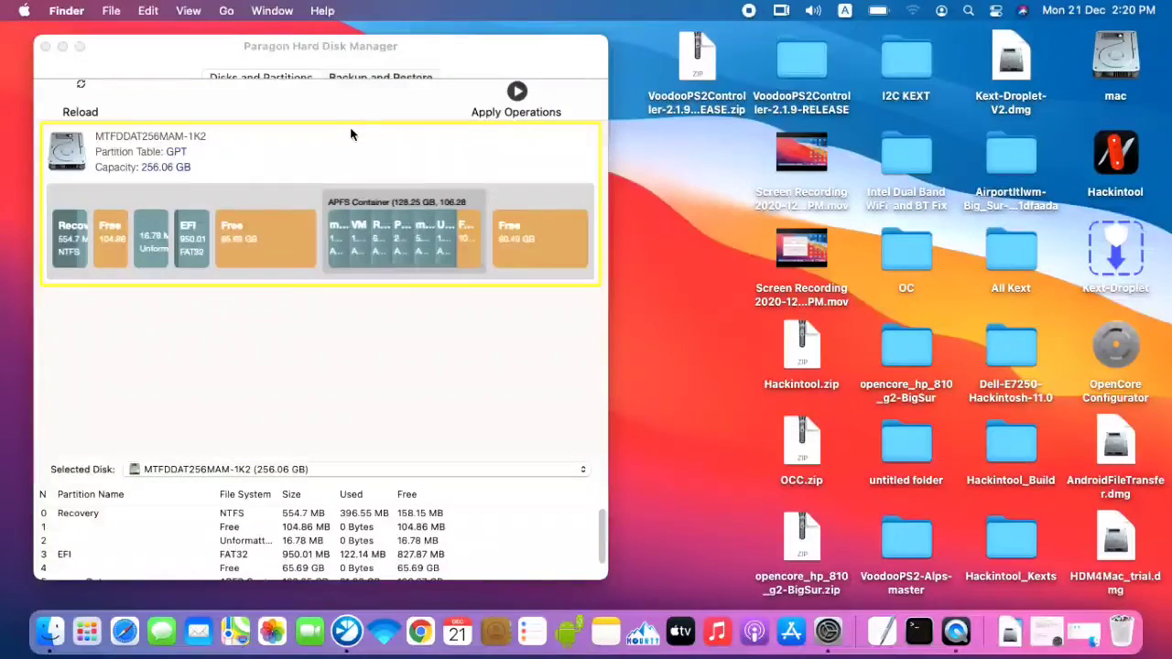
pyautogui.moveTo(359, 160)
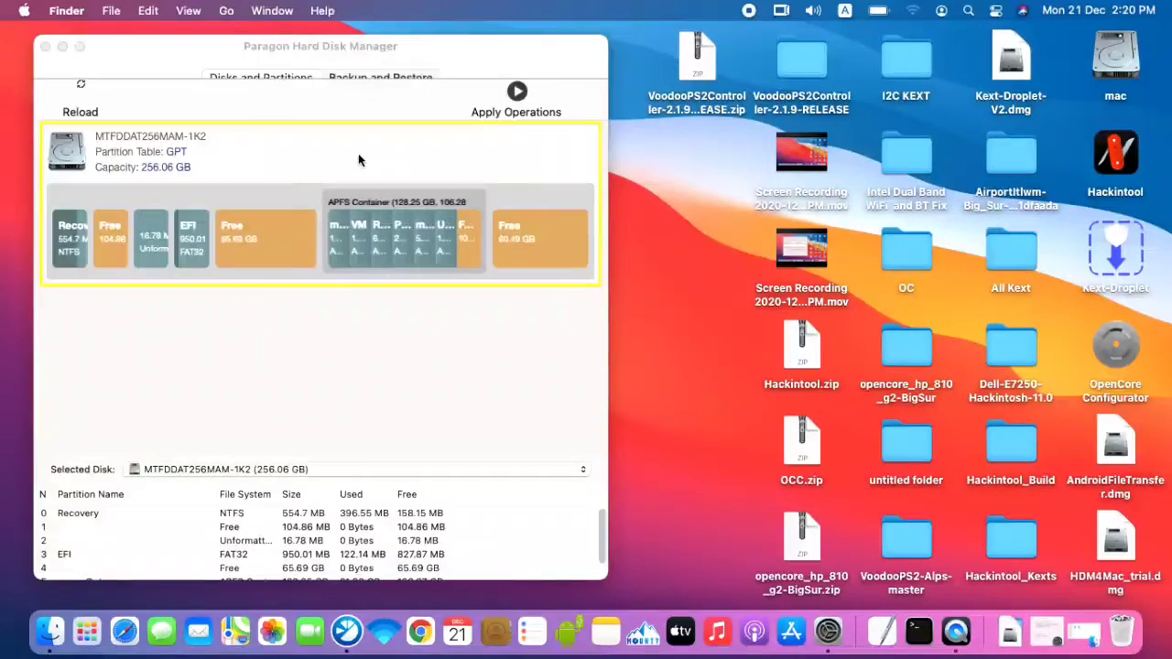
pyautogui.moveTo(670, 263)
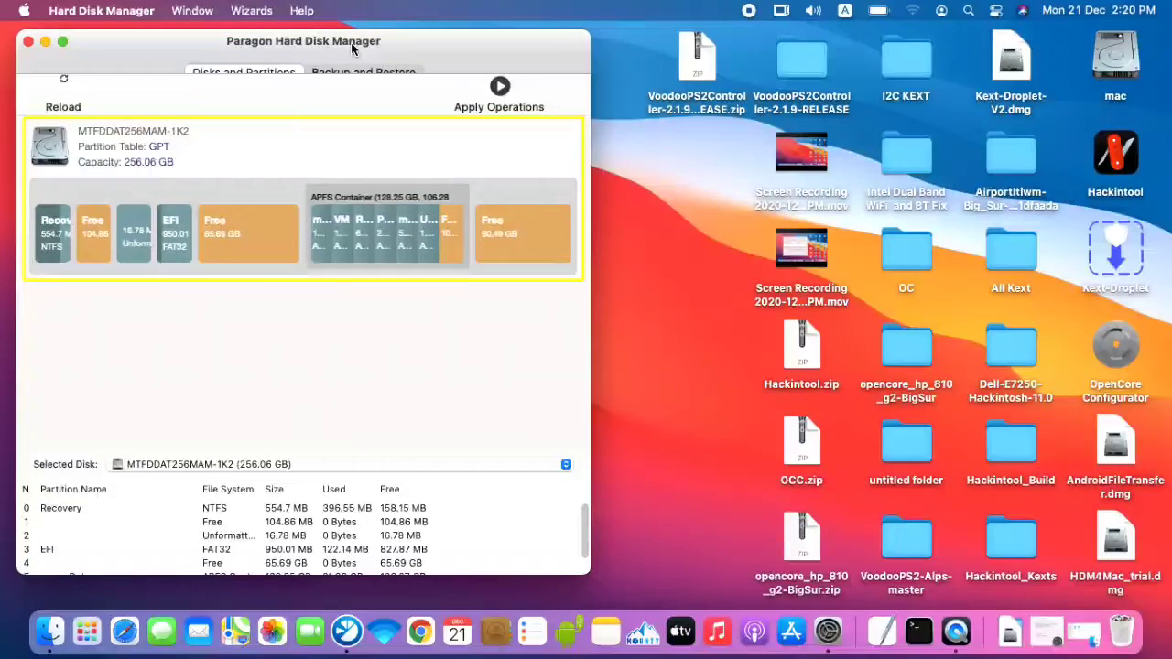
pyautogui.moveTo(392, 49)
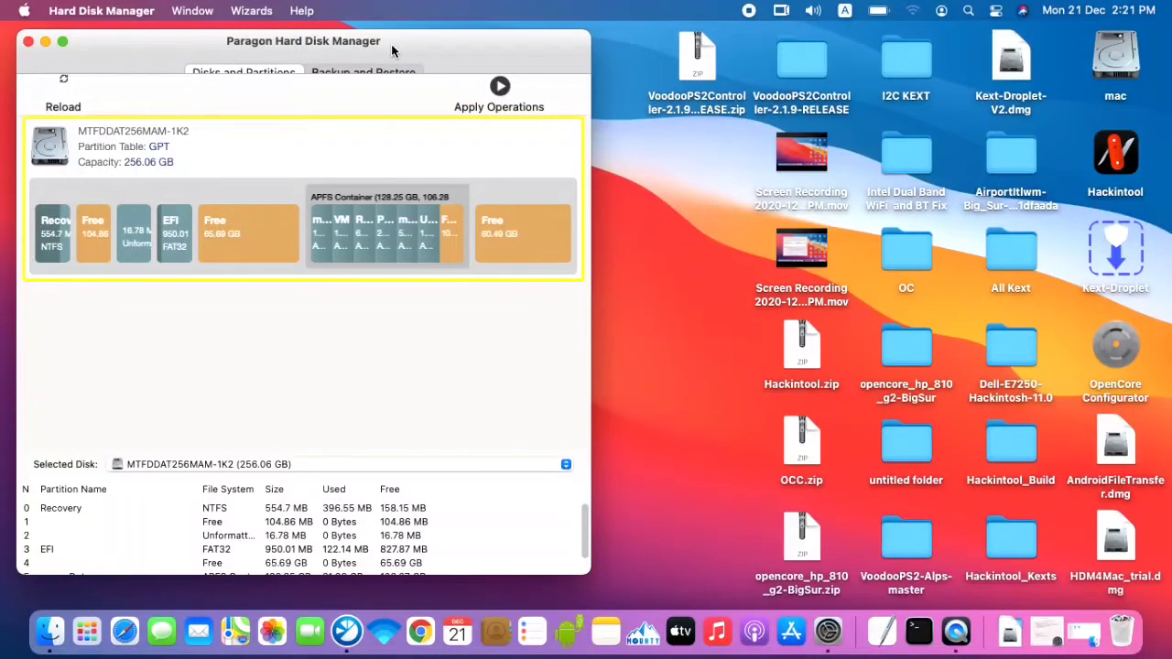
pyautogui.moveTo(714, 286)
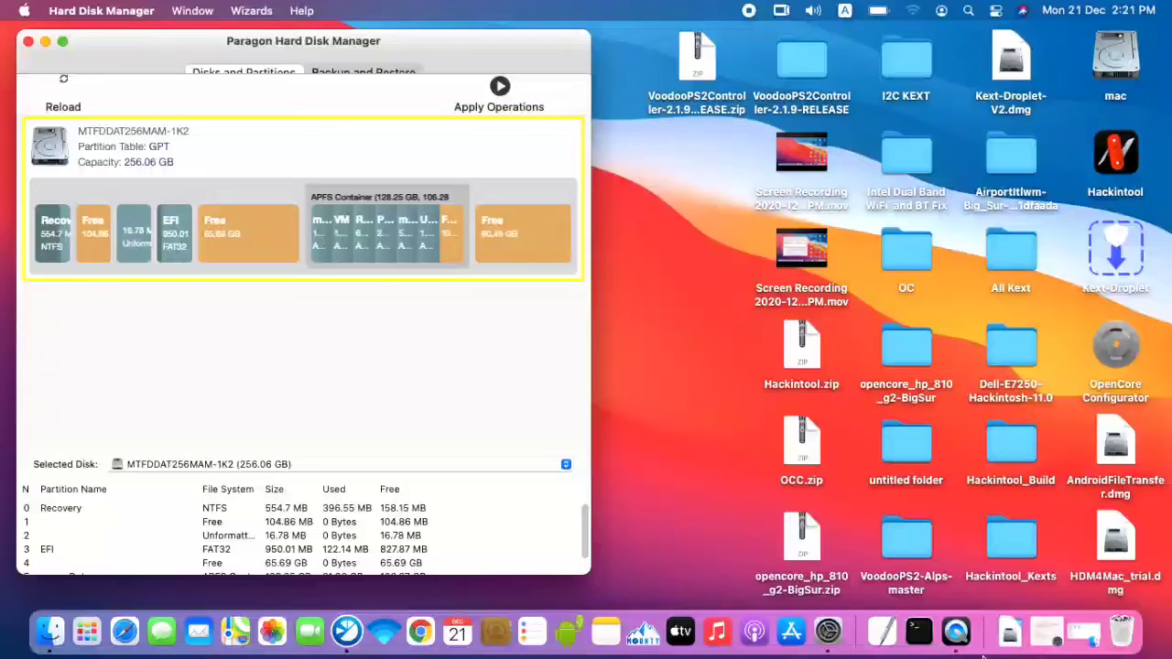
pyautogui.click(855, 630)
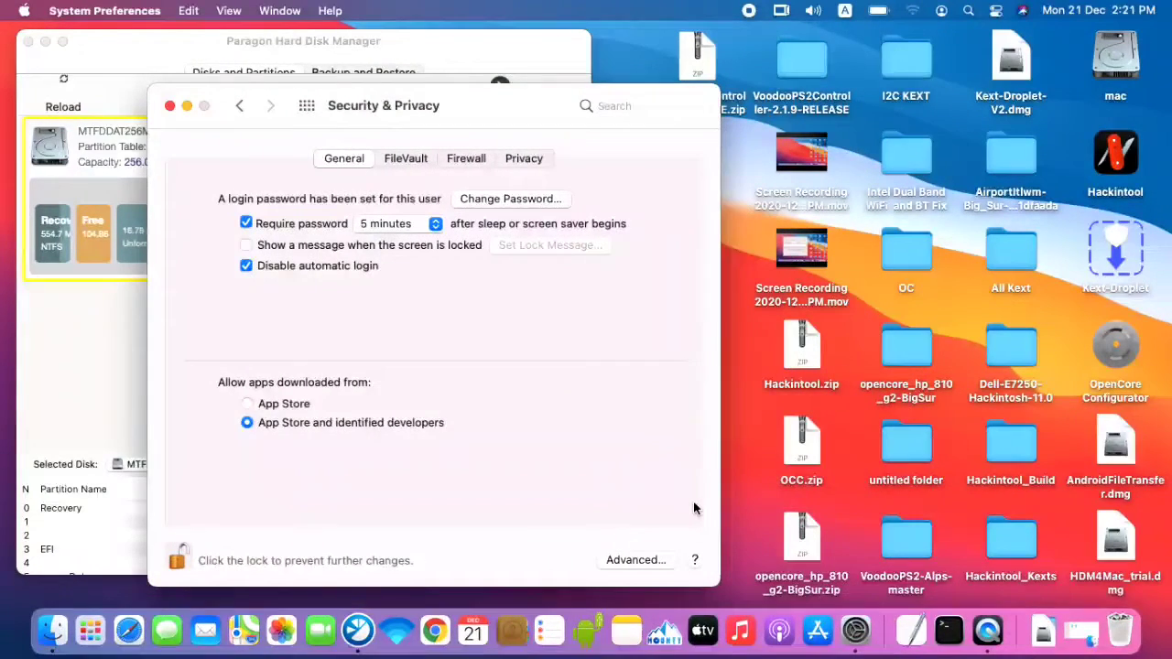
pyautogui.moveTo(412, 271)
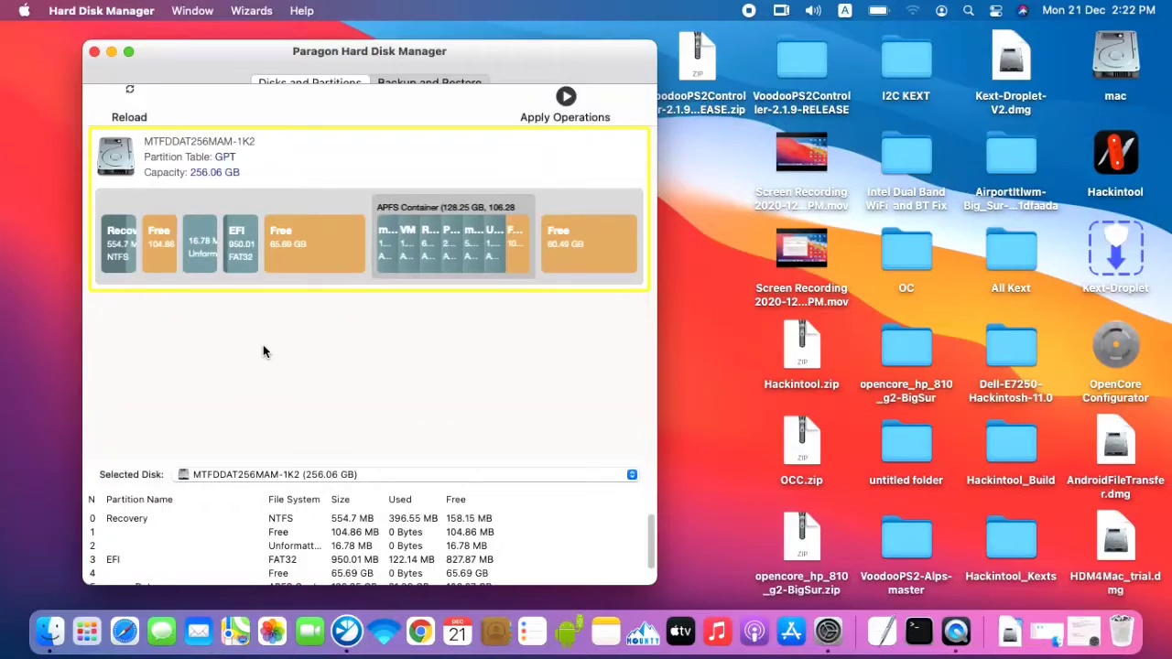
pyautogui.moveTo(240, 242)
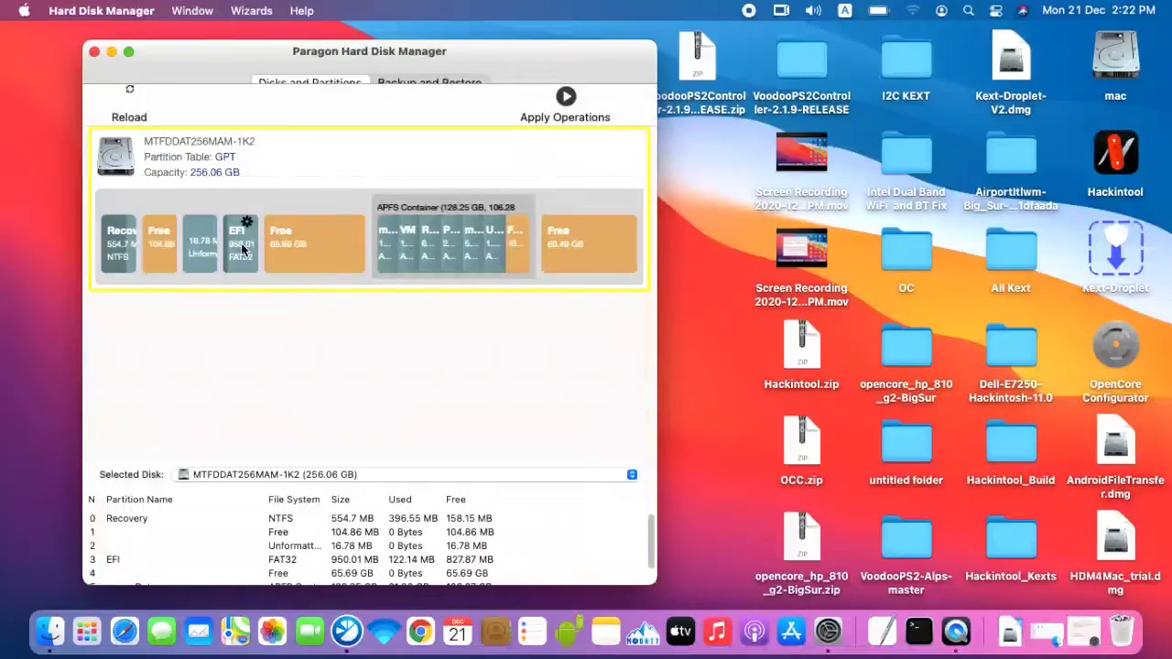
# - Delete the existing 950 MB FAT32 EFI partition from the 256 GB SSD
pyautogui.click(240, 242)
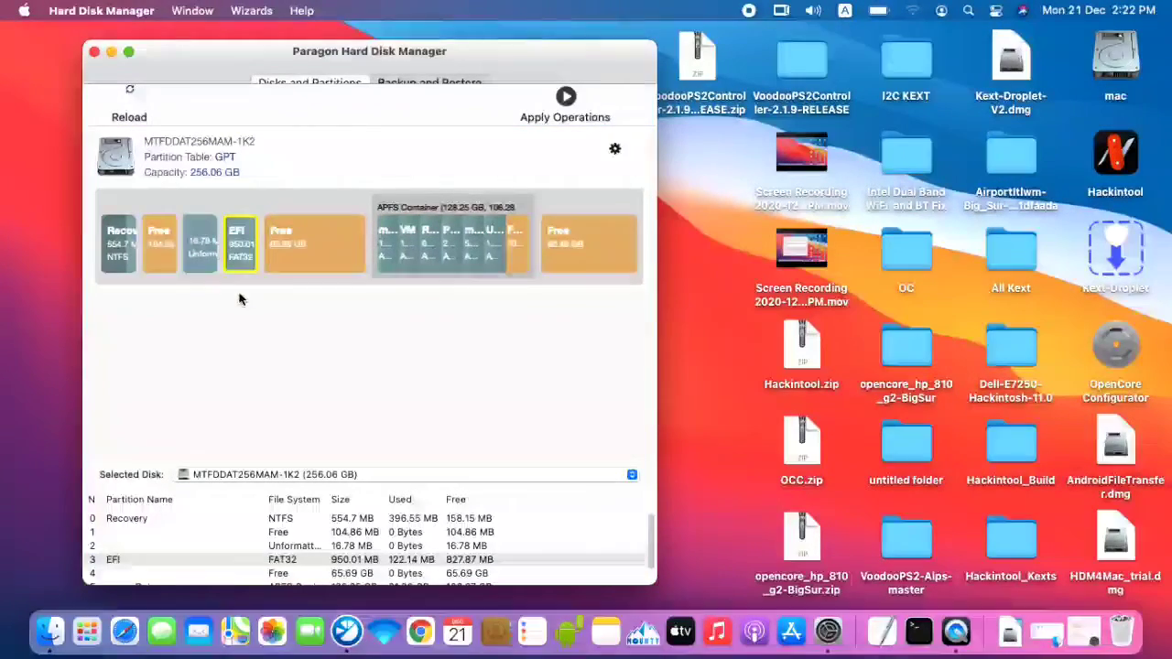
pyautogui.rightClick(240, 242)
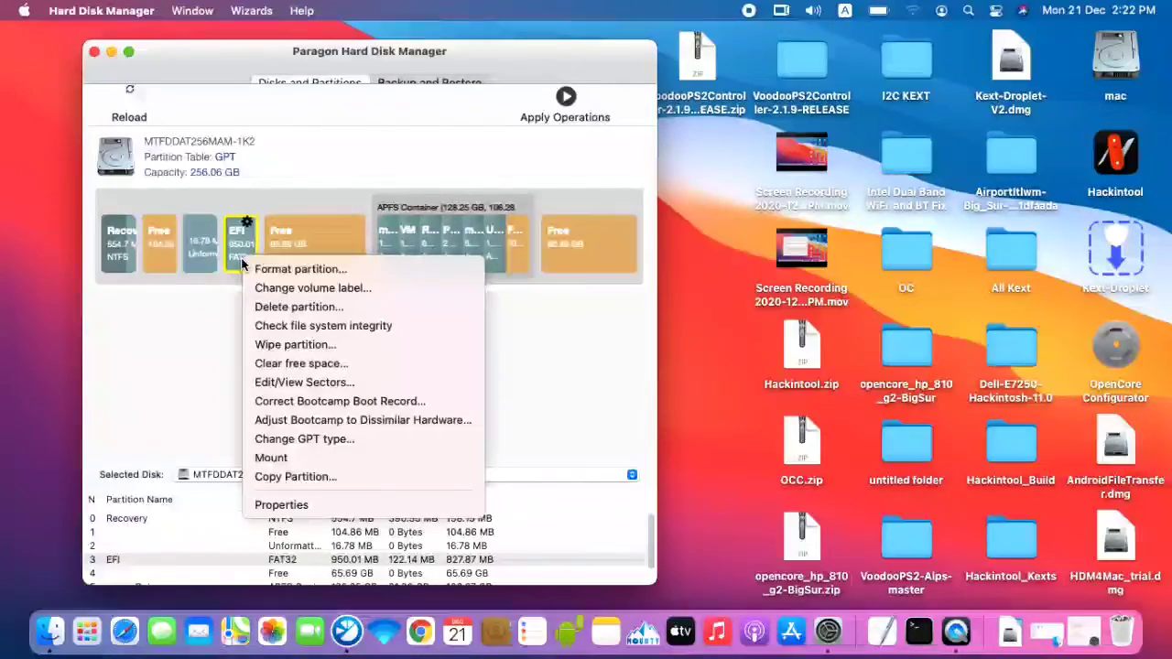
pyautogui.moveTo(298, 308)
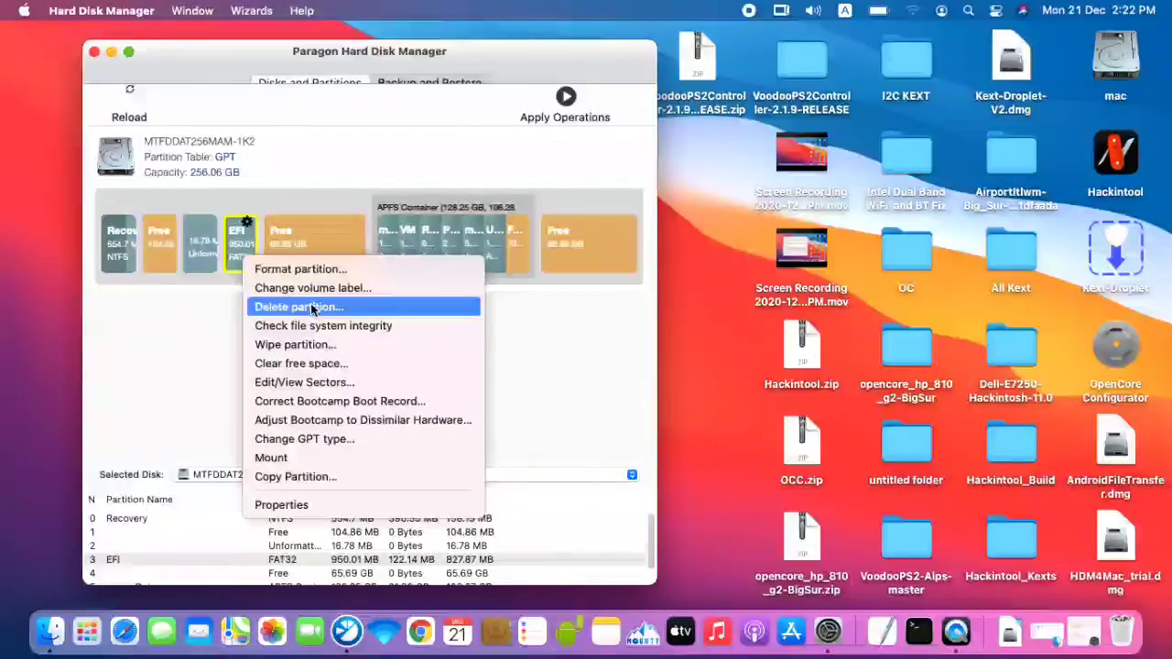
pyautogui.click(299, 307)
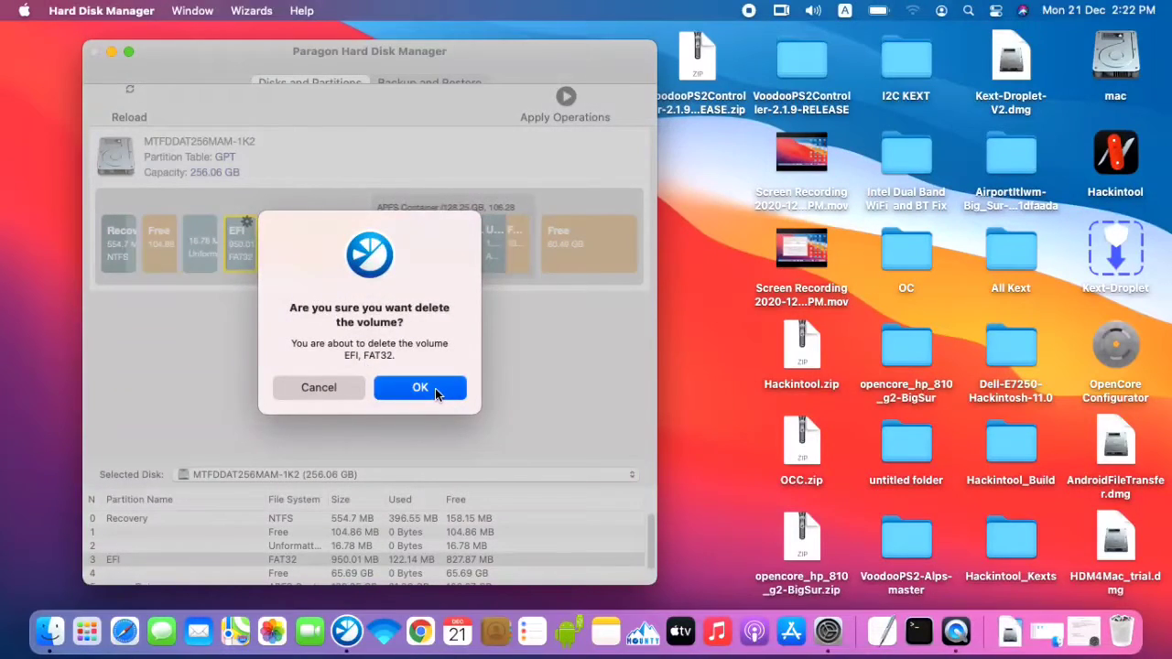
pyautogui.click(421, 388)
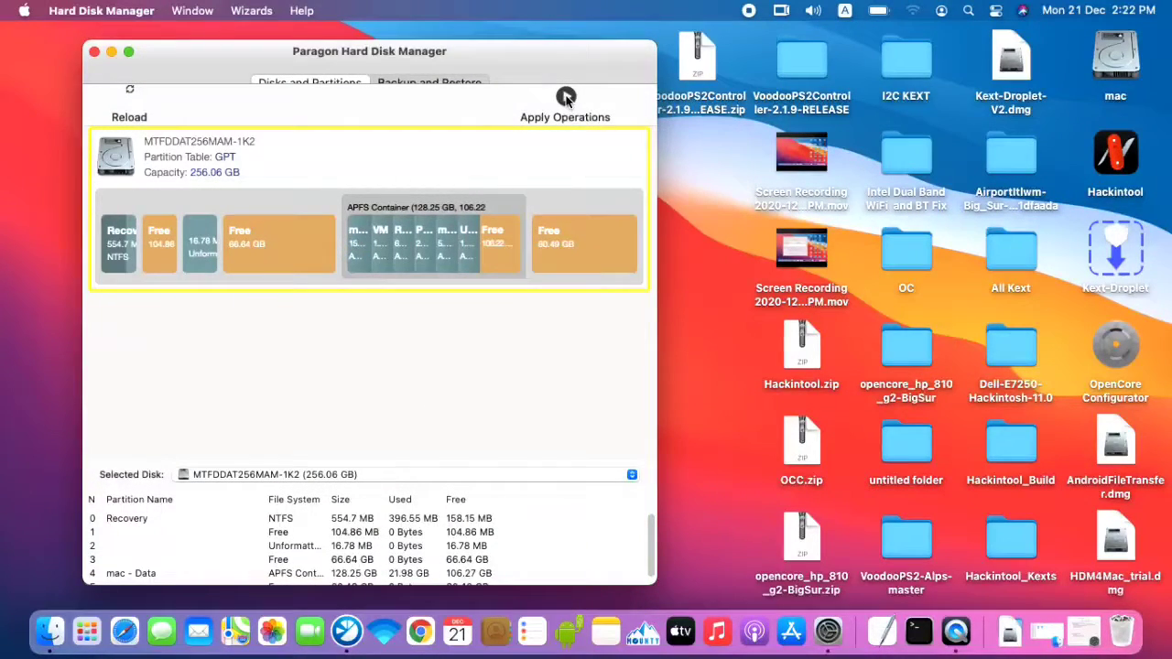
# - Apply the pending deletion, dismissing the battery warning and the operations report
pyautogui.click(563, 96)
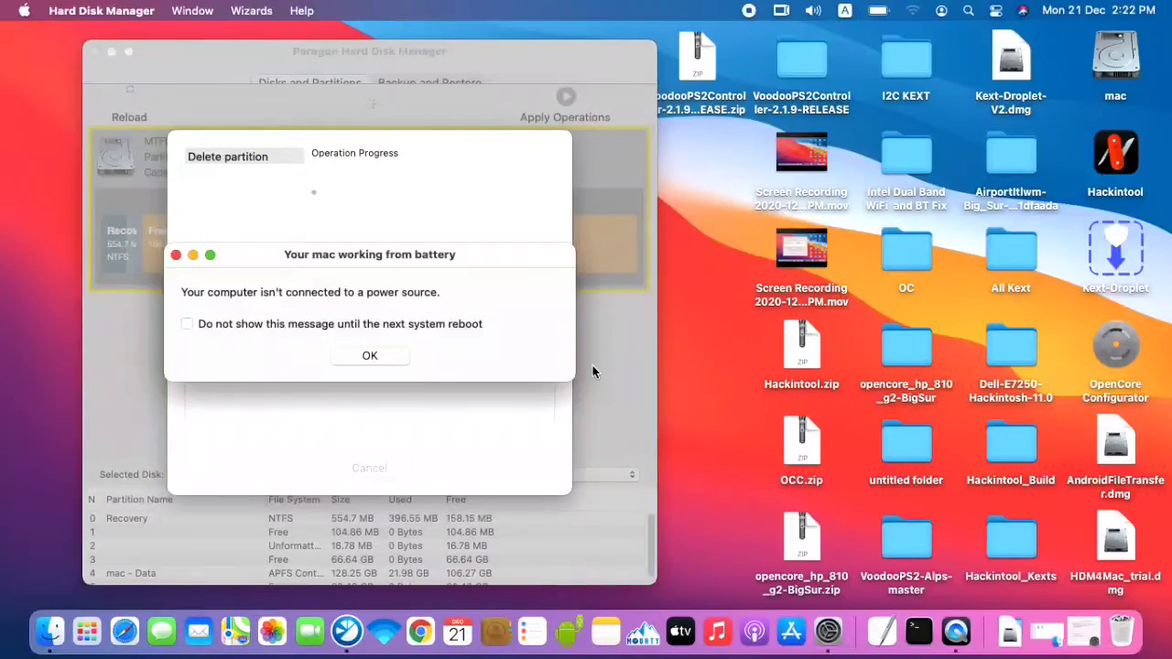
pyautogui.click(369, 356)
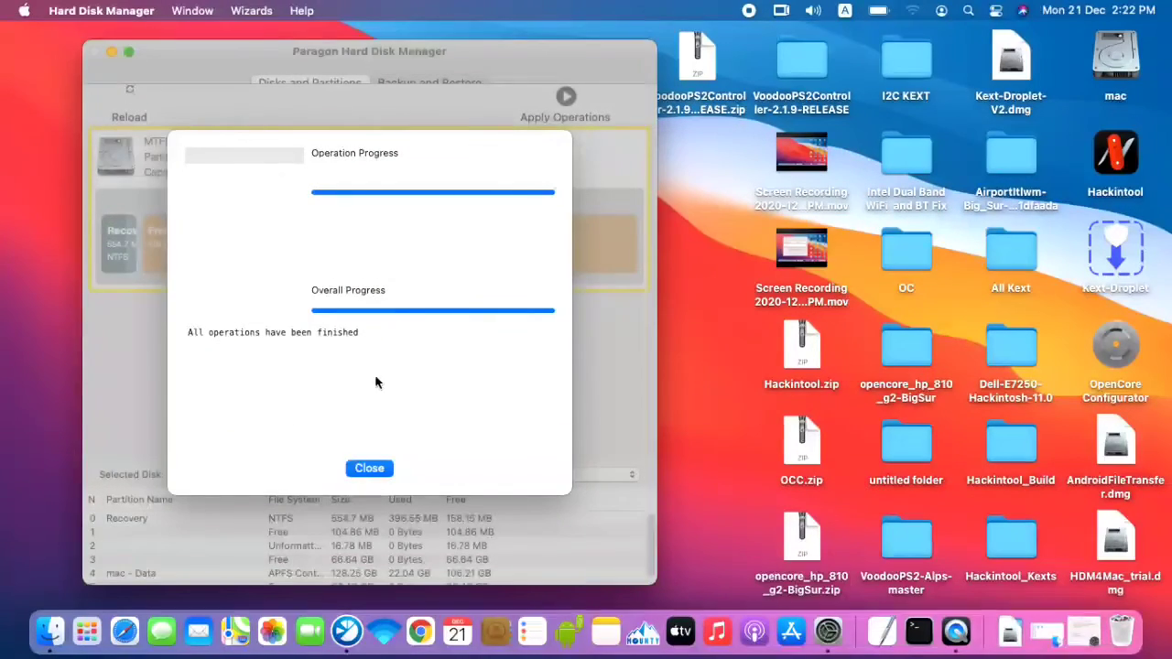
pyautogui.click(370, 468)
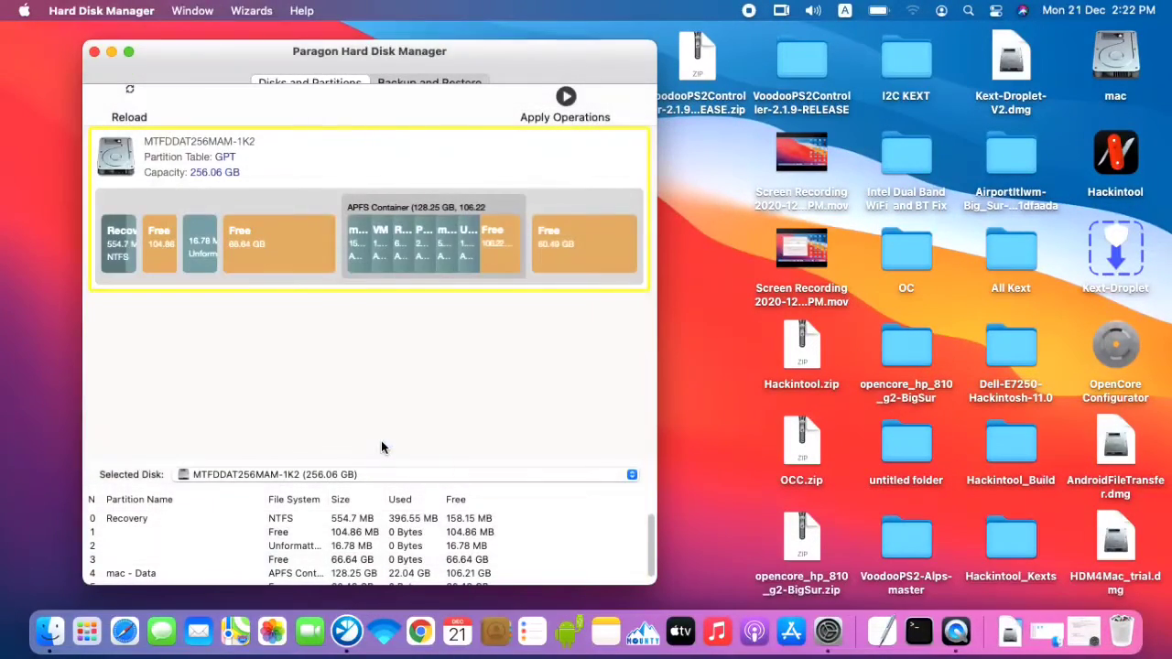
pyautogui.moveTo(358, 393)
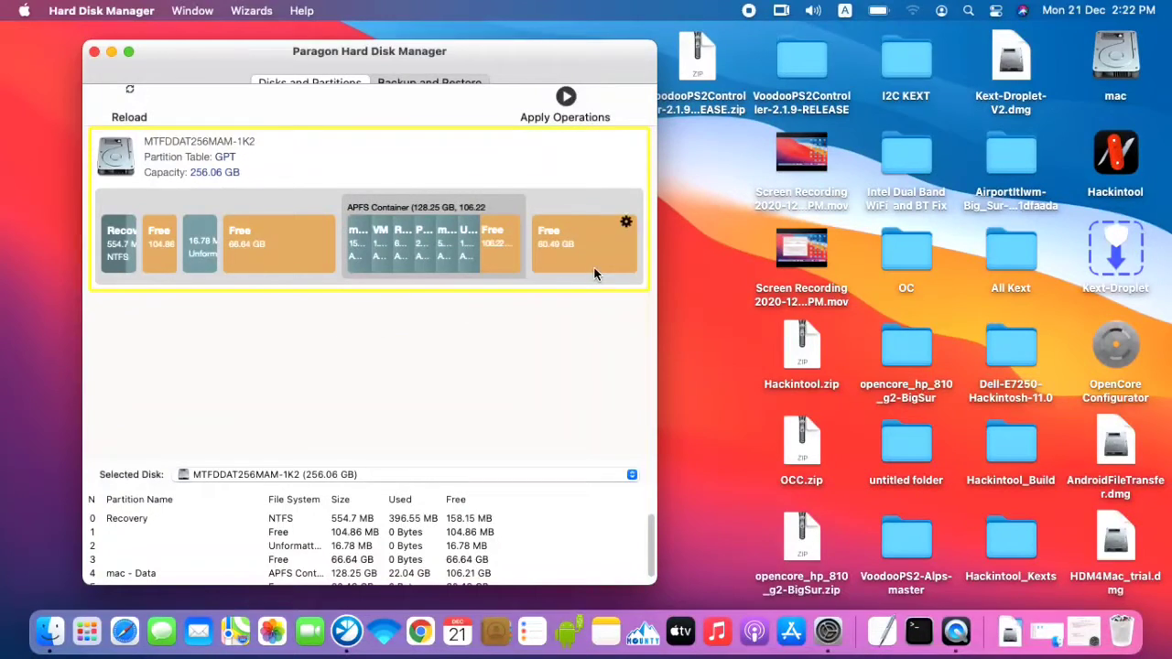
# - Browse the SSD's partitions, from the APFS container to the 104.86 MB free space
pyautogui.click(430, 242)
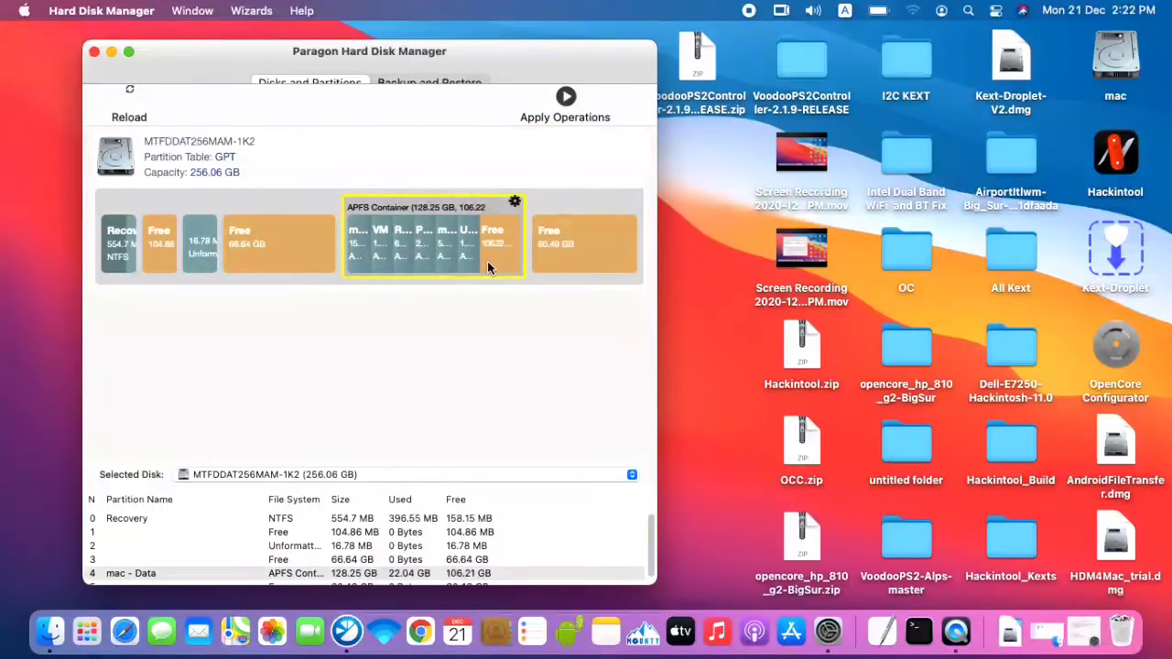
pyautogui.click(201, 242)
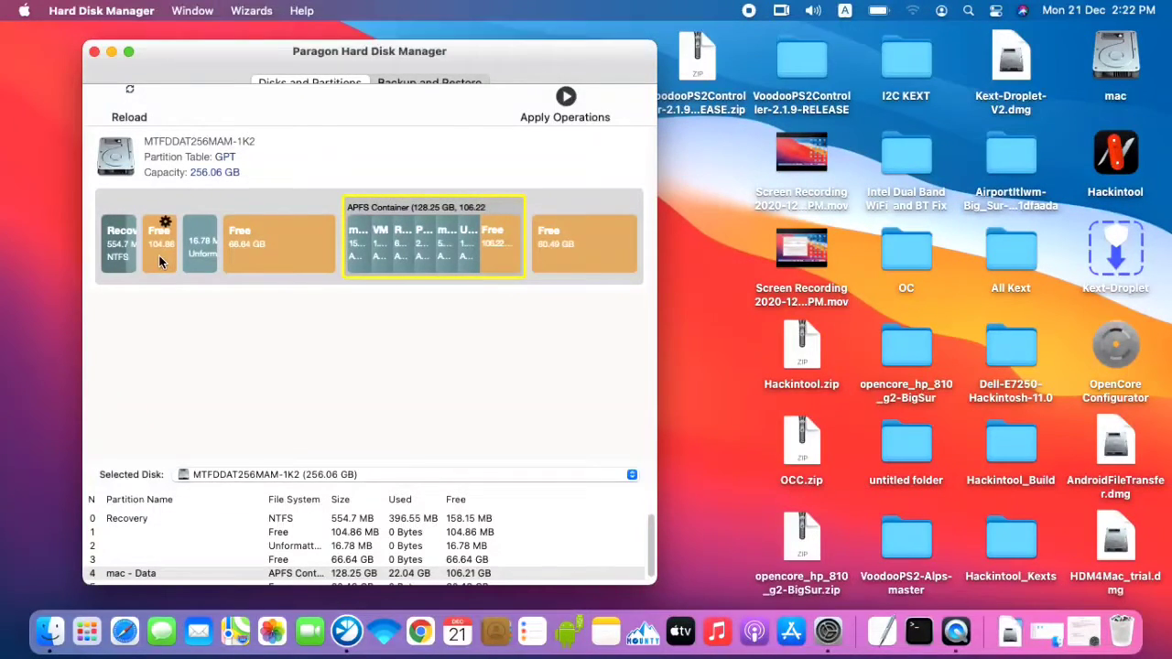
pyautogui.click(161, 242)
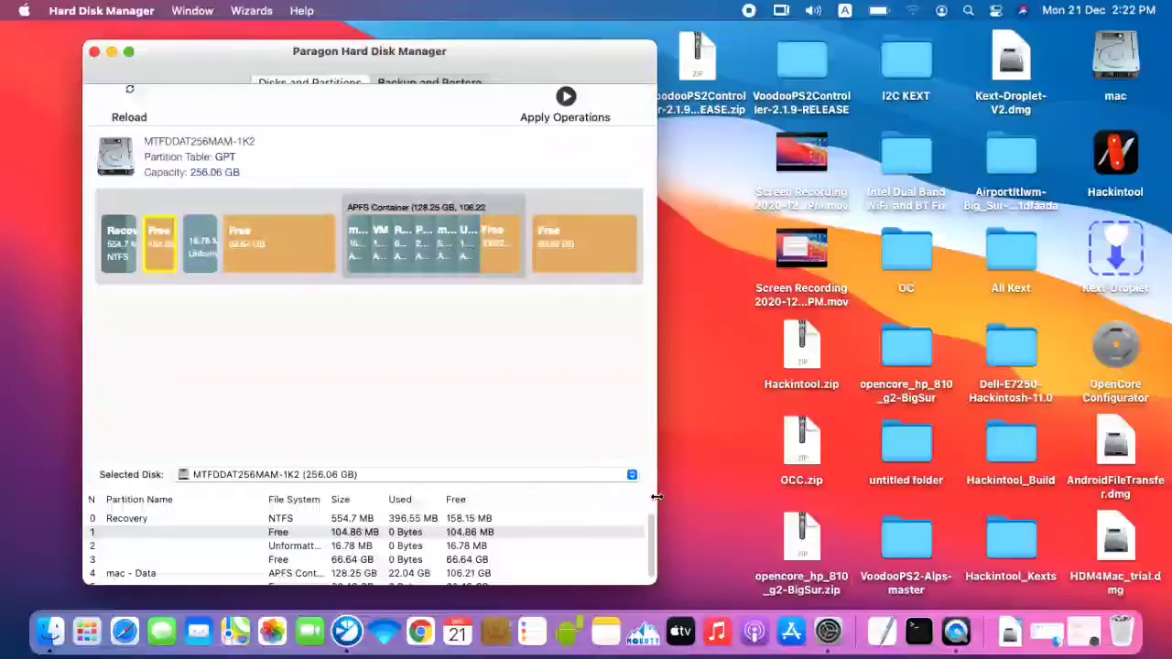
pyautogui.scroll(-3)
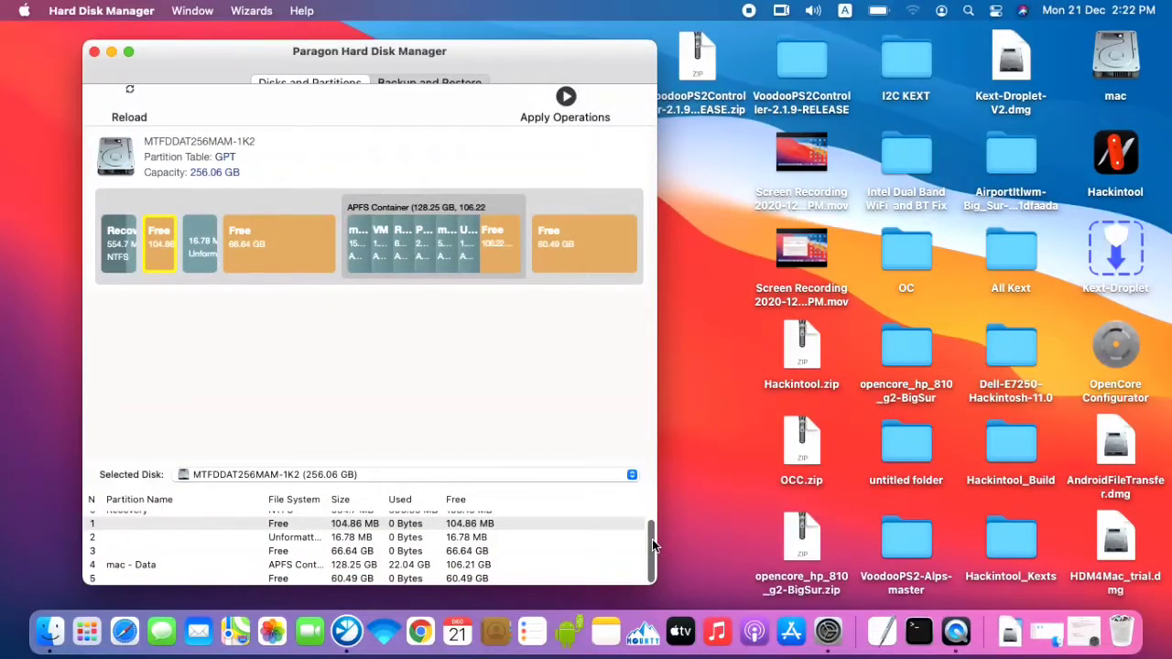
pyautogui.scroll(3)
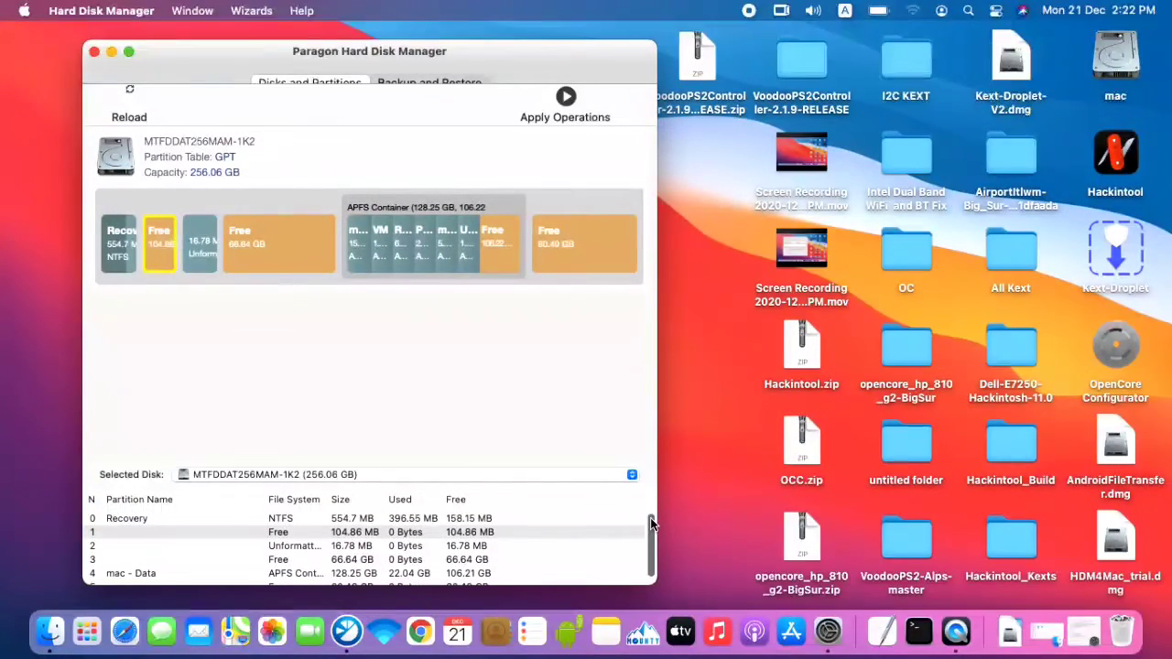
pyautogui.scroll(-3)
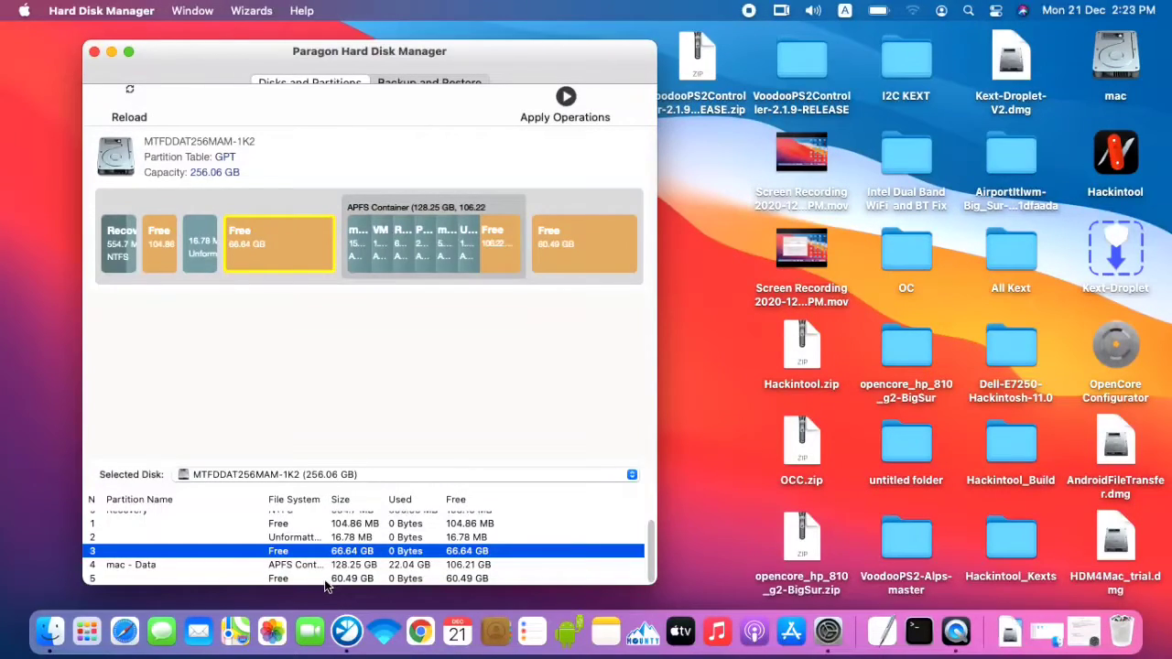
pyautogui.scroll(3)
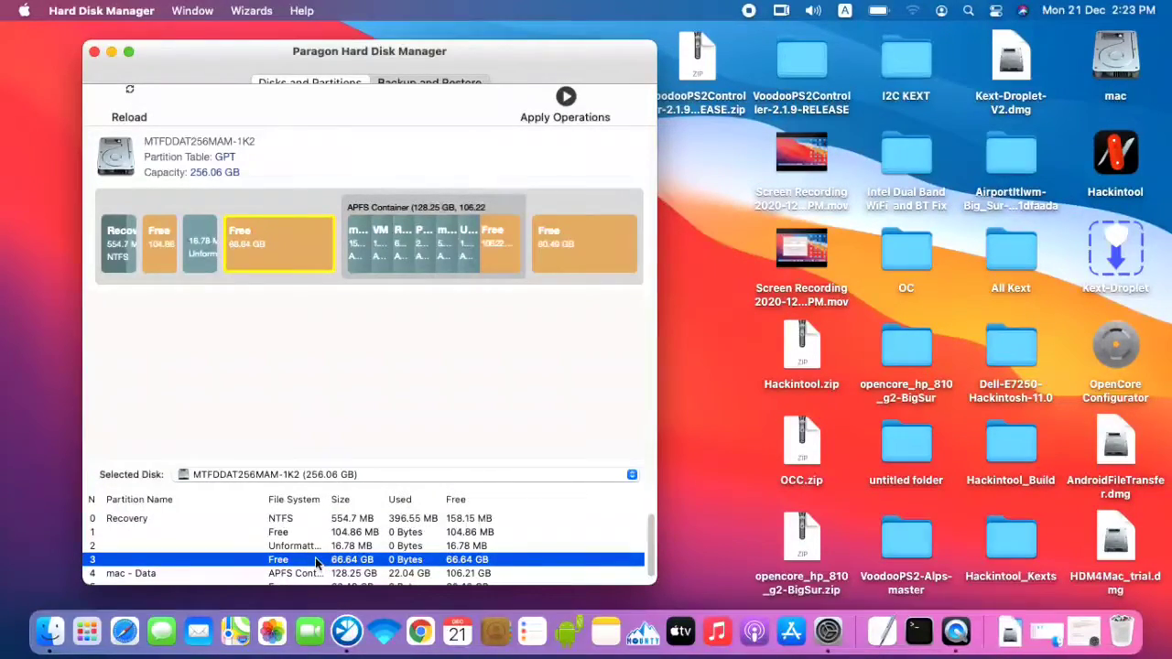
# - Select the 60.49 GB free space at the disk's end and start creating a partition there
pyautogui.click(275, 531)
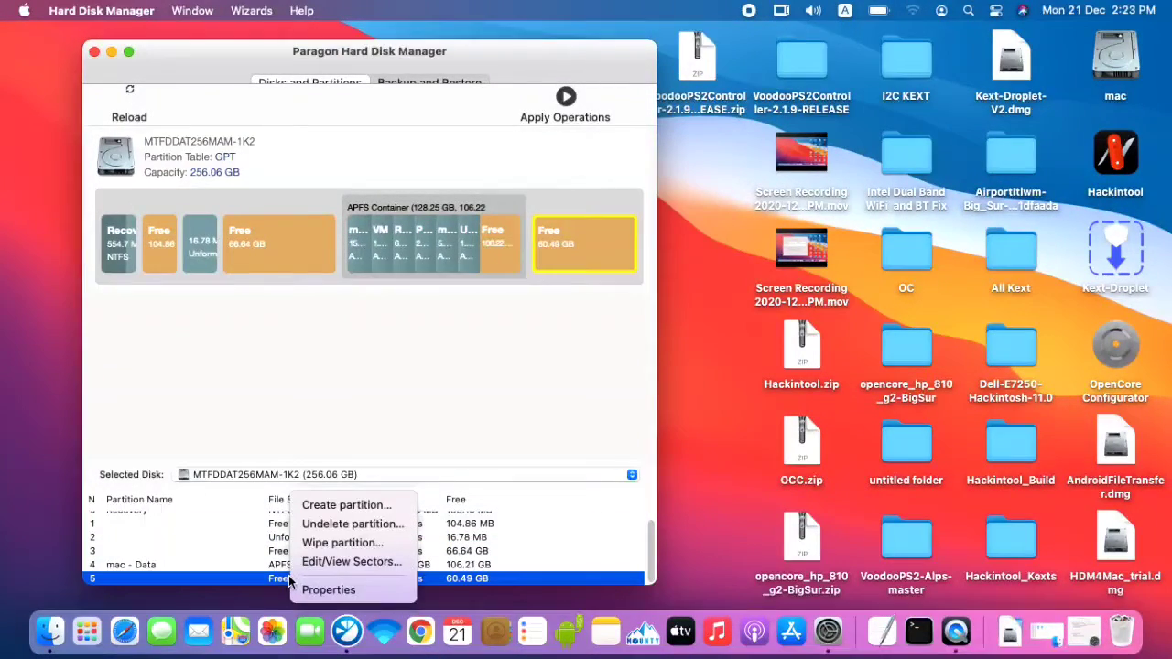
pyautogui.click(346, 505)
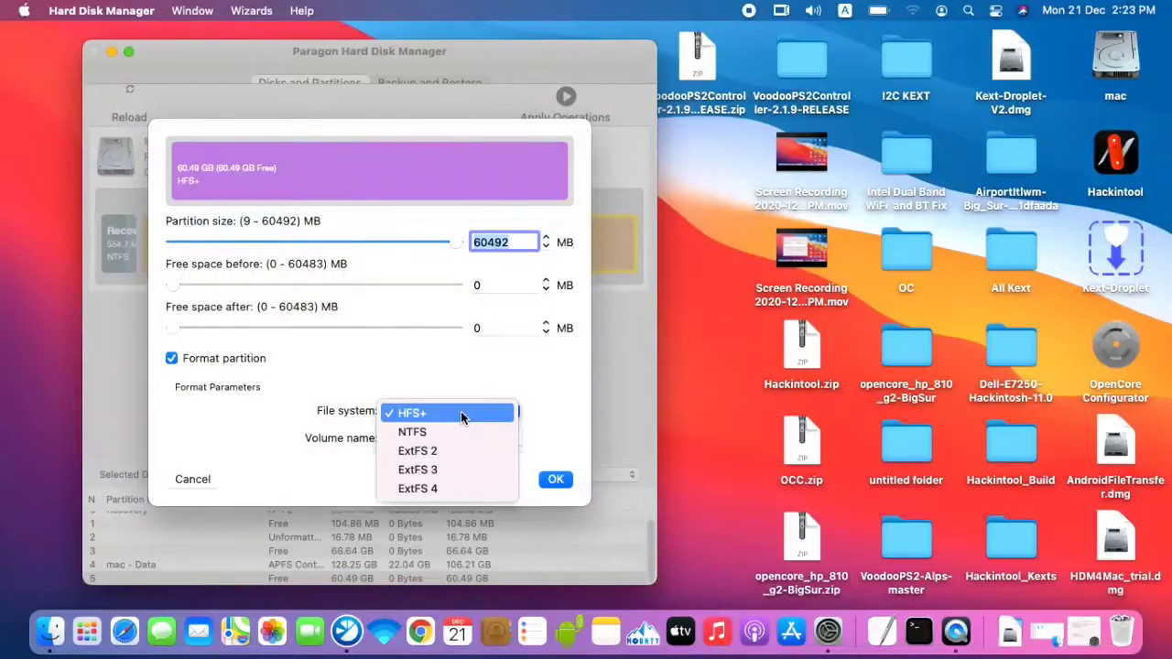
# - Queue a 950 MB FAT32 partition with volume name EFI in that free space
pyautogui.click(410, 414)
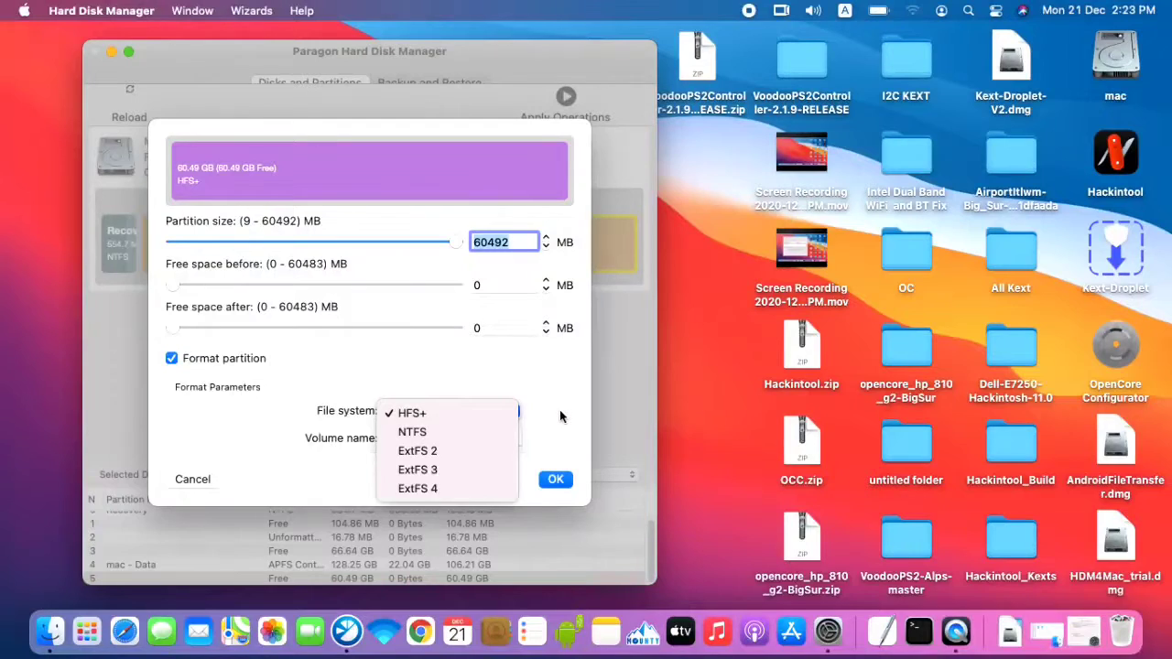
pyautogui.click(410, 411)
pyautogui.write('950')
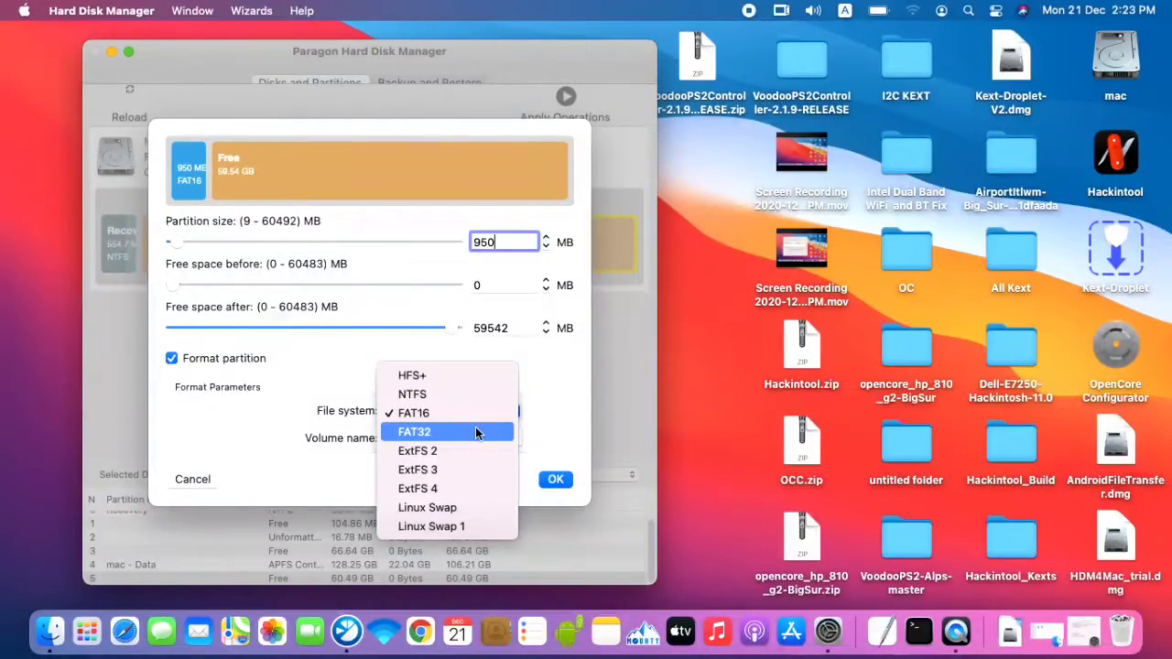
pyautogui.click(414, 432)
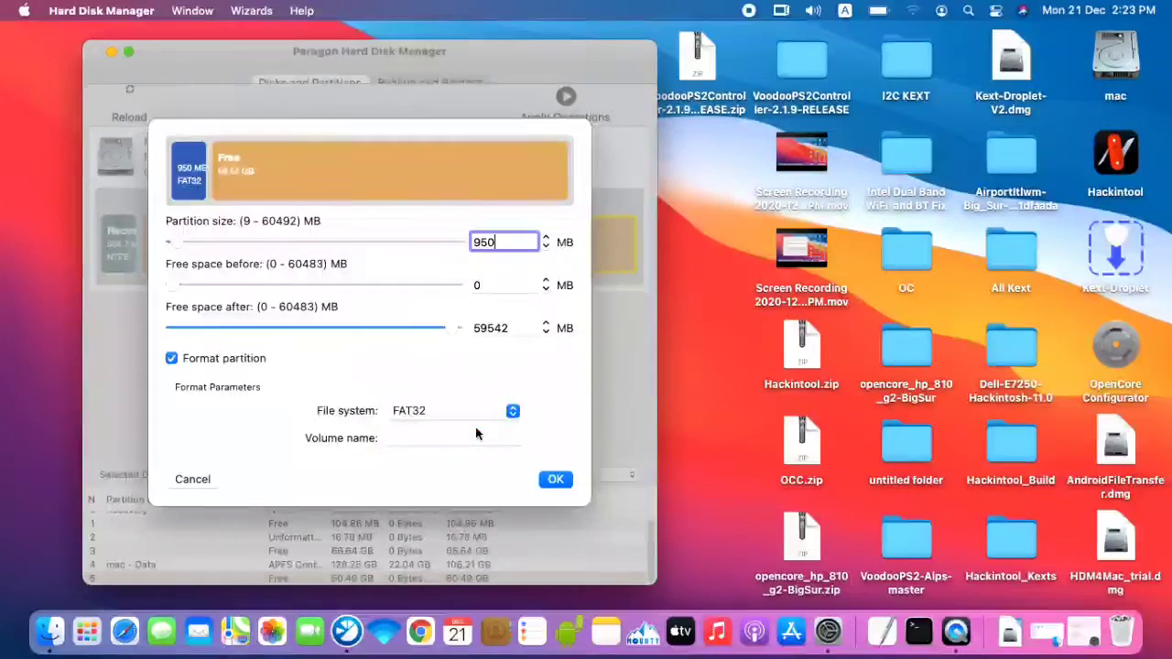
pyautogui.click(454, 438)
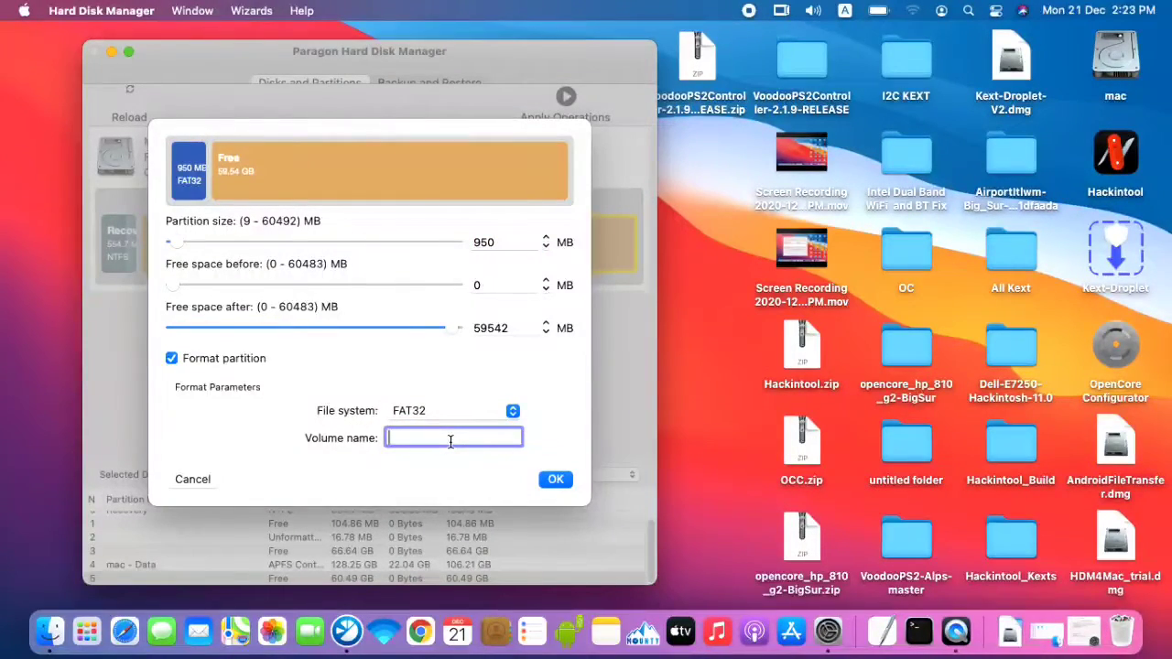
pyautogui.write('E')
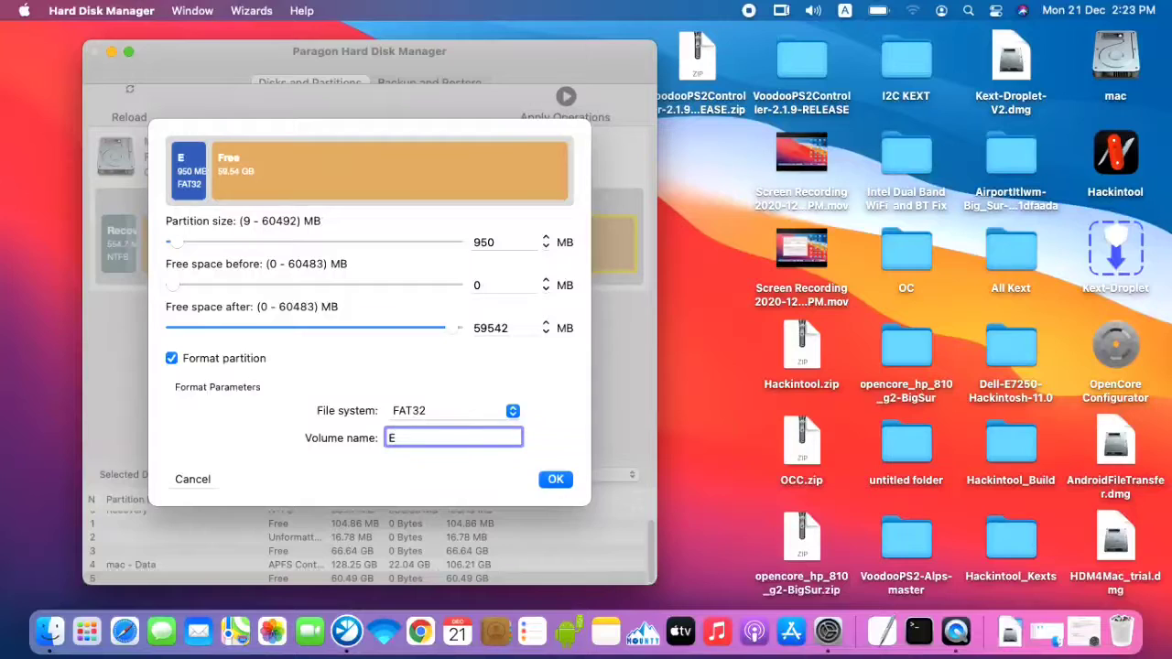
pyautogui.write('FI')
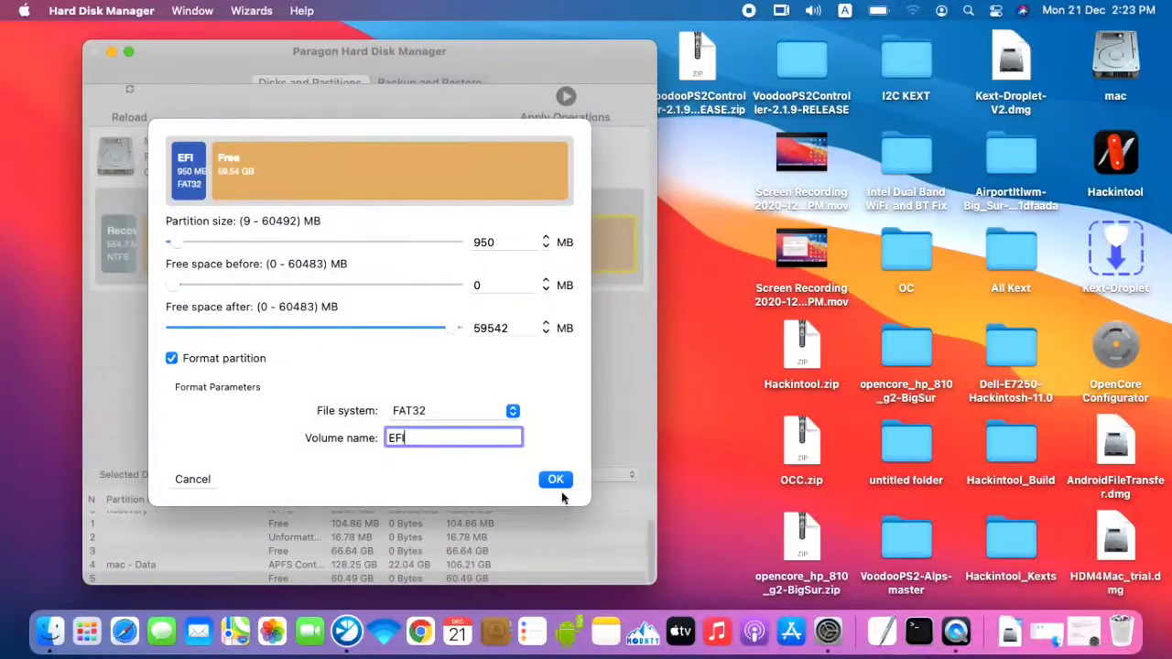
pyautogui.click(556, 480)
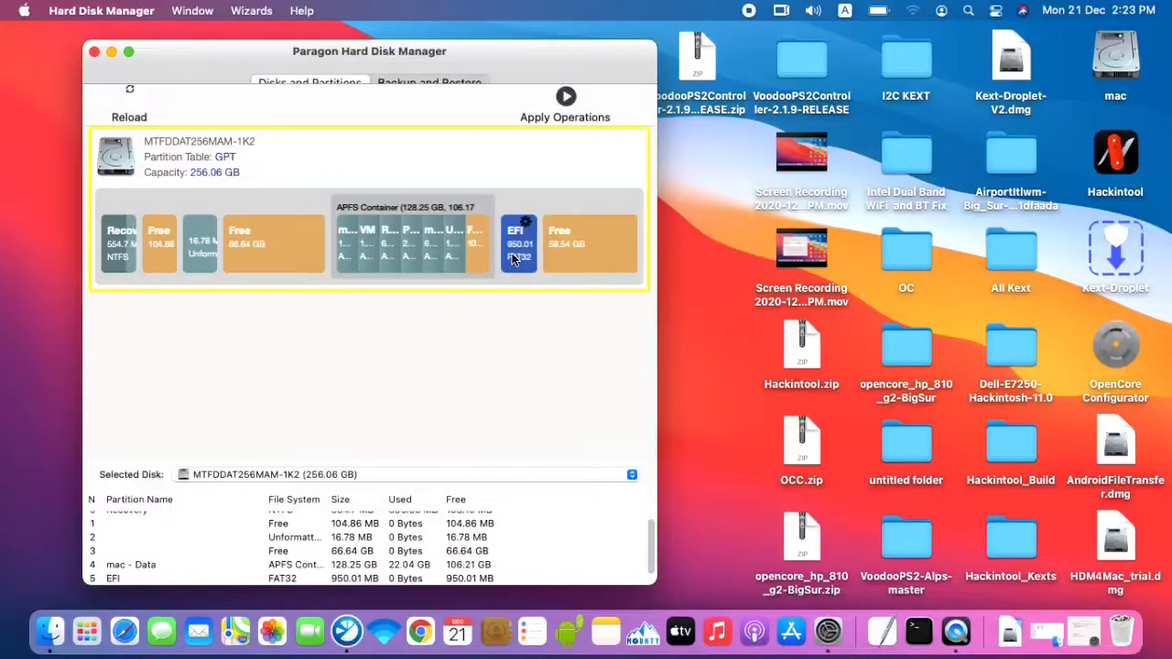
# - Change the new EFI partition's GPT type to EFI System Partition
pyautogui.click(518, 242)
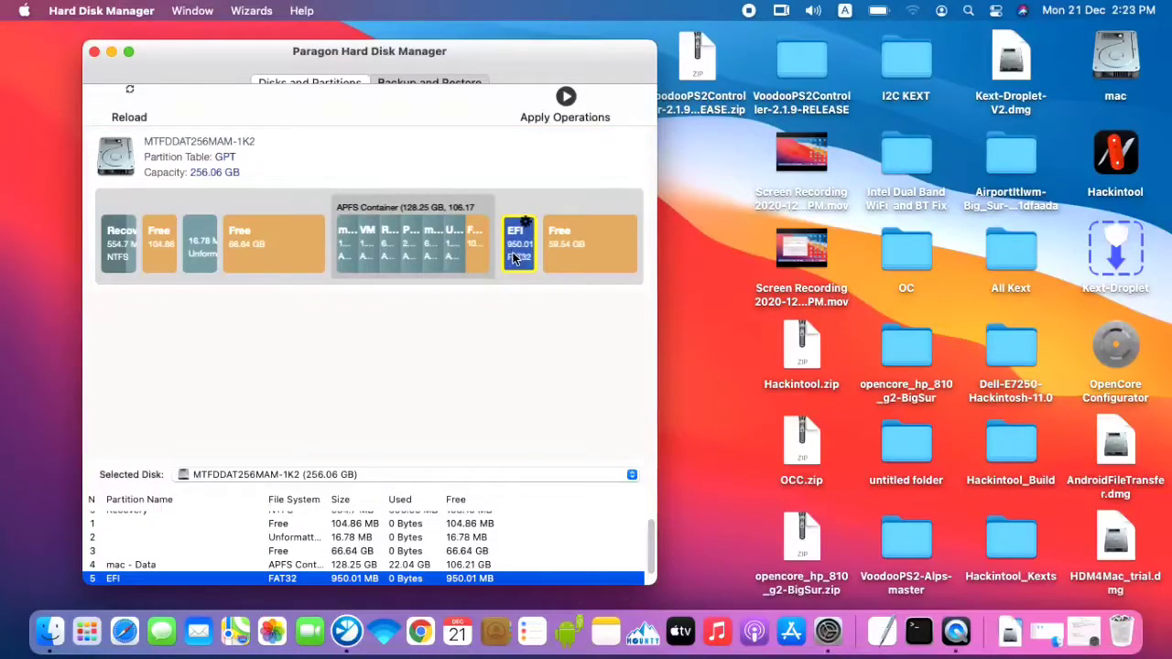
pyautogui.rightClick(516, 242)
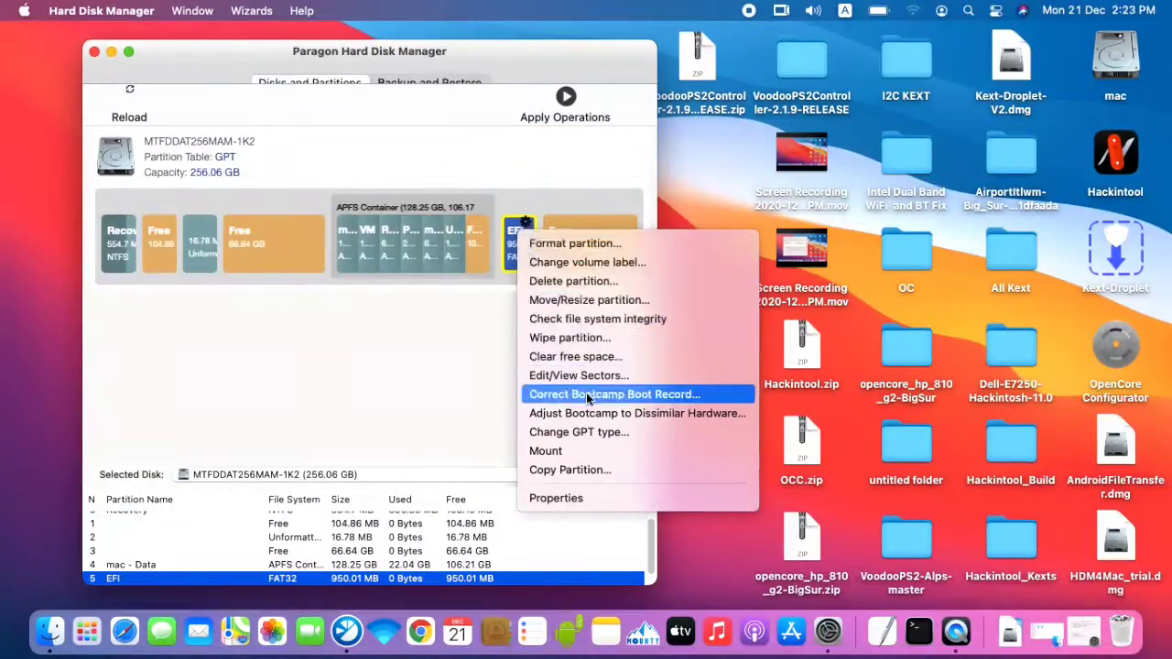
pyautogui.moveTo(579, 432)
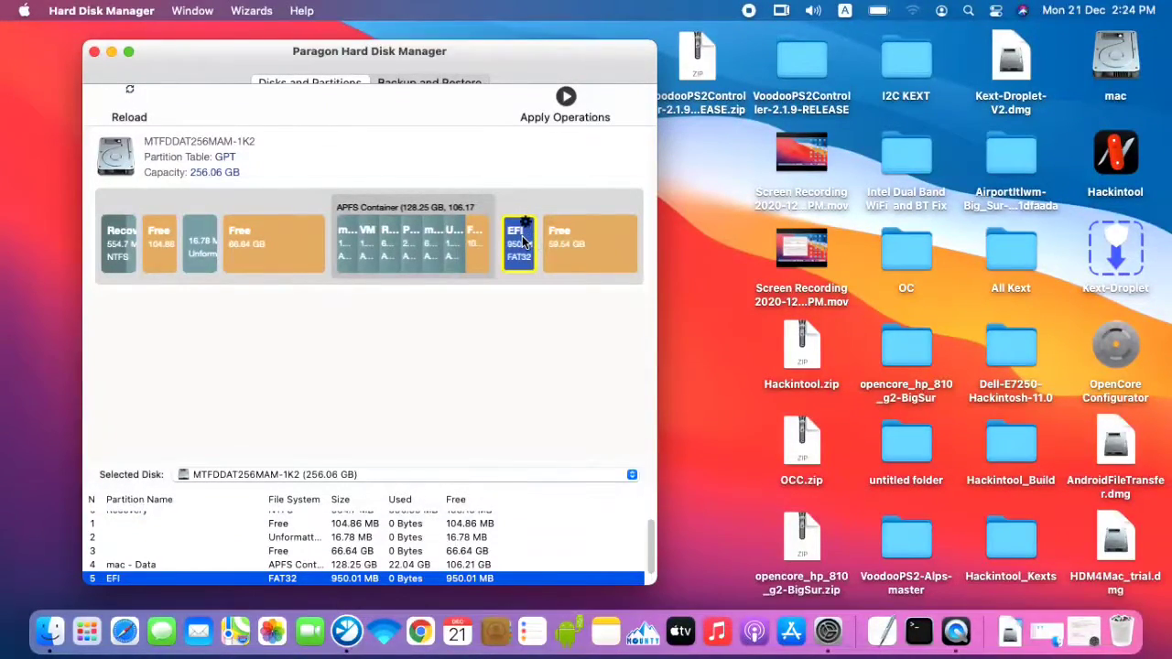
pyautogui.rightClick(520, 241)
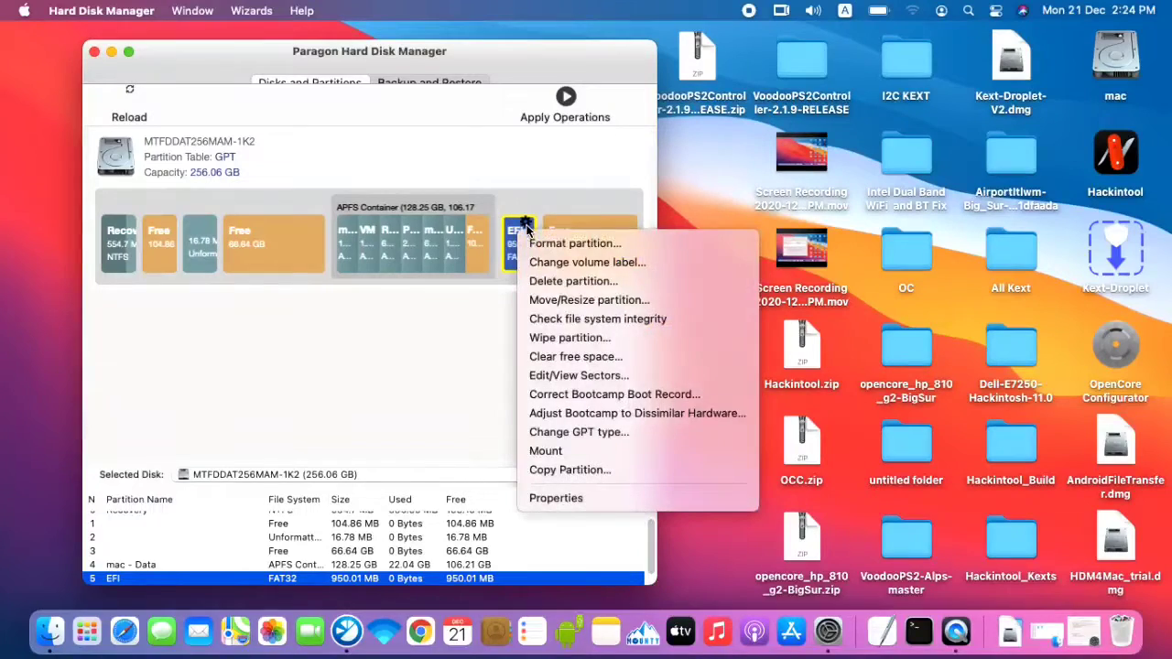
pyautogui.moveTo(578, 432)
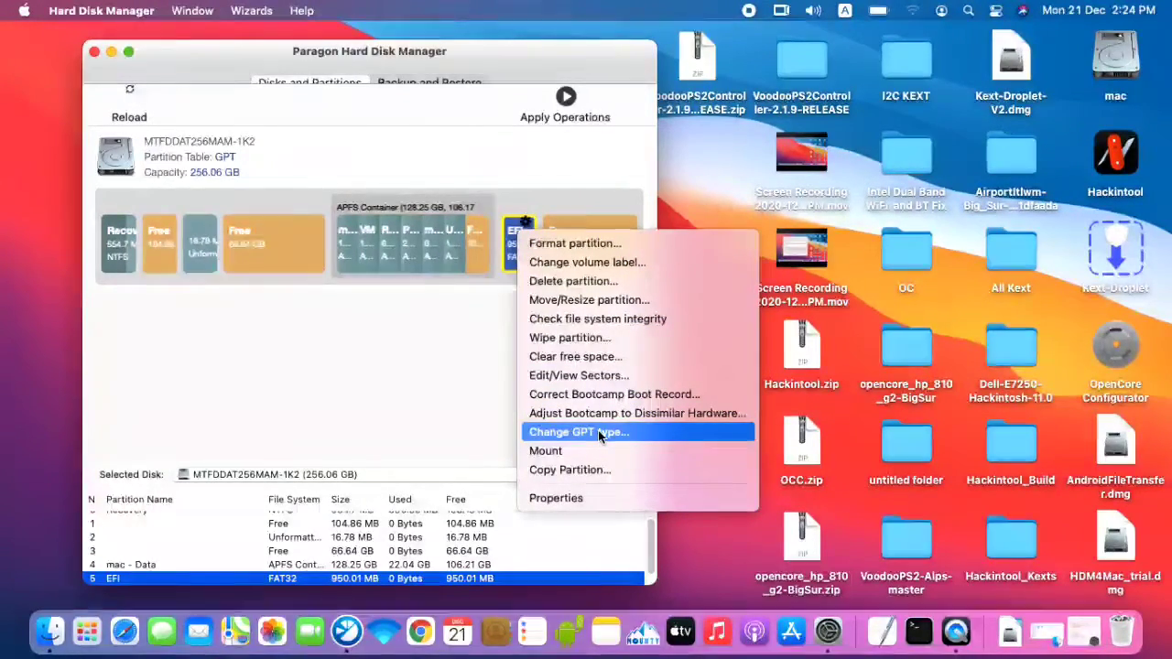
pyautogui.click(578, 432)
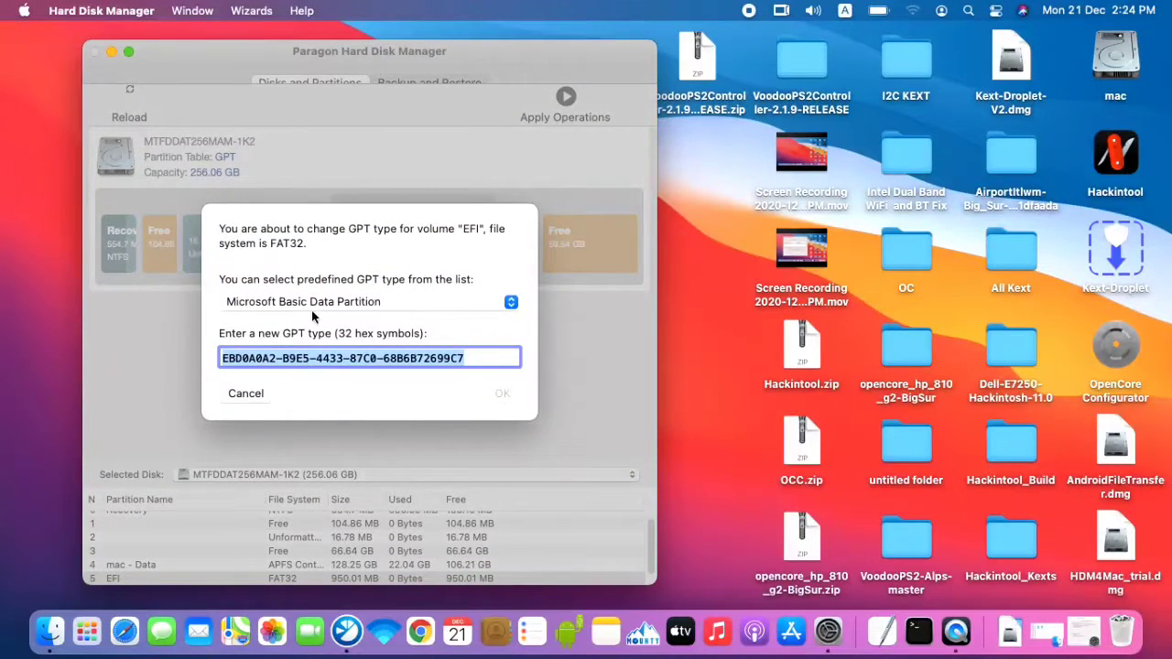
pyautogui.click(509, 300)
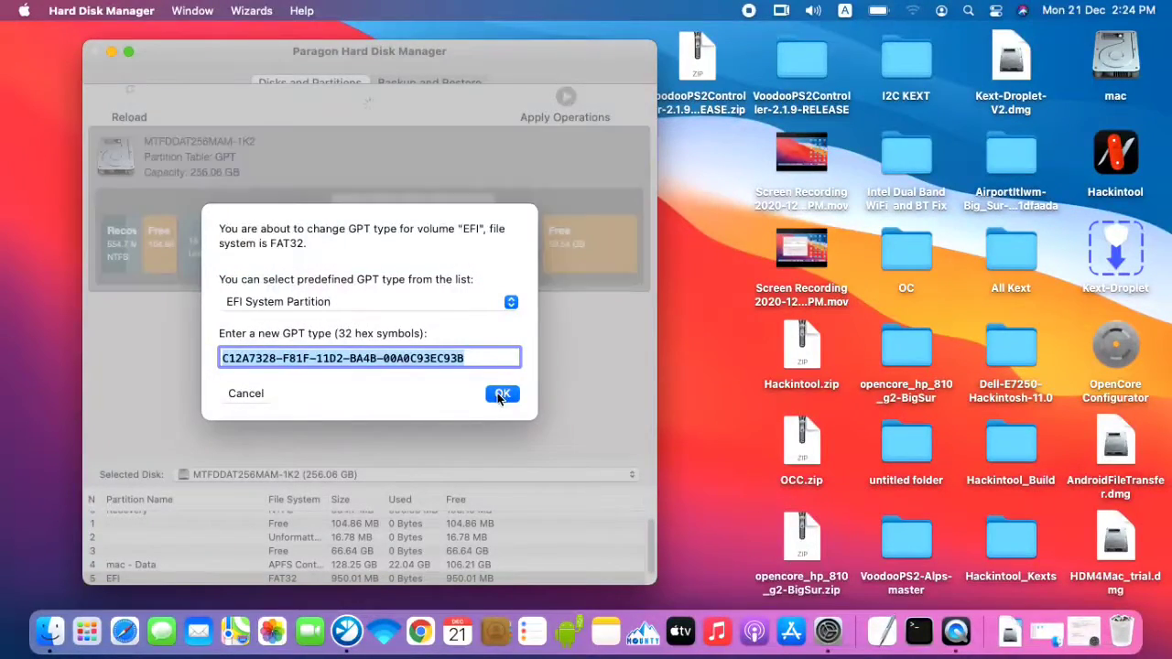
pyautogui.click(502, 394)
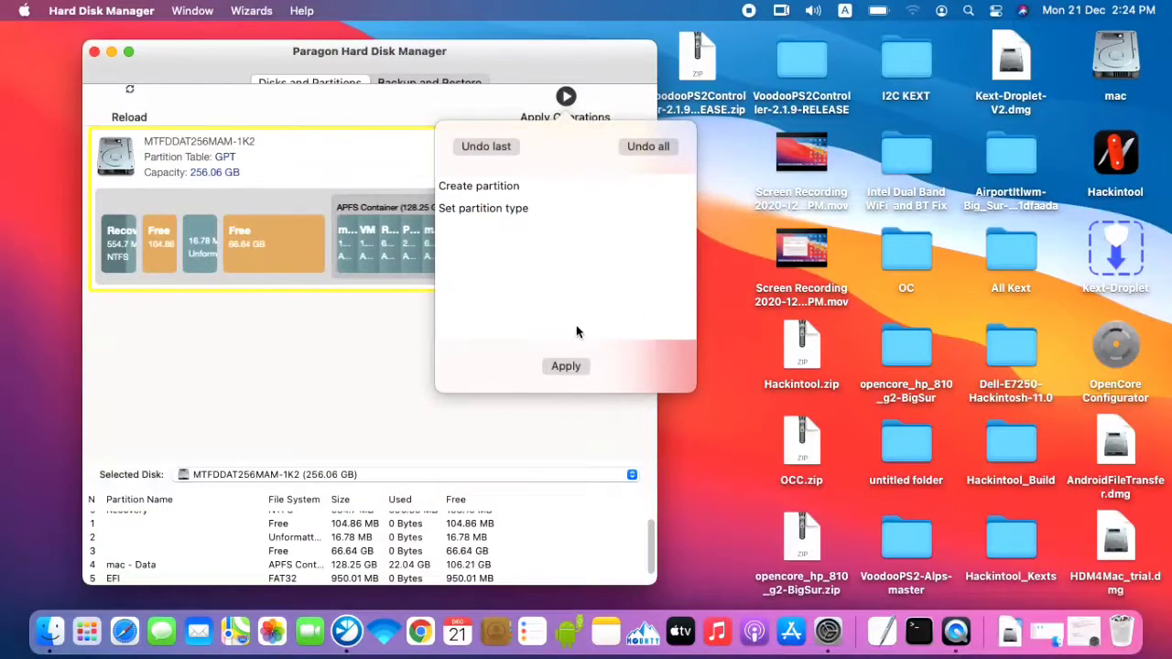
# - Apply the queued creation and type change, dismiss the battery warning, and select the finished EFI partition
pyautogui.click(563, 366)
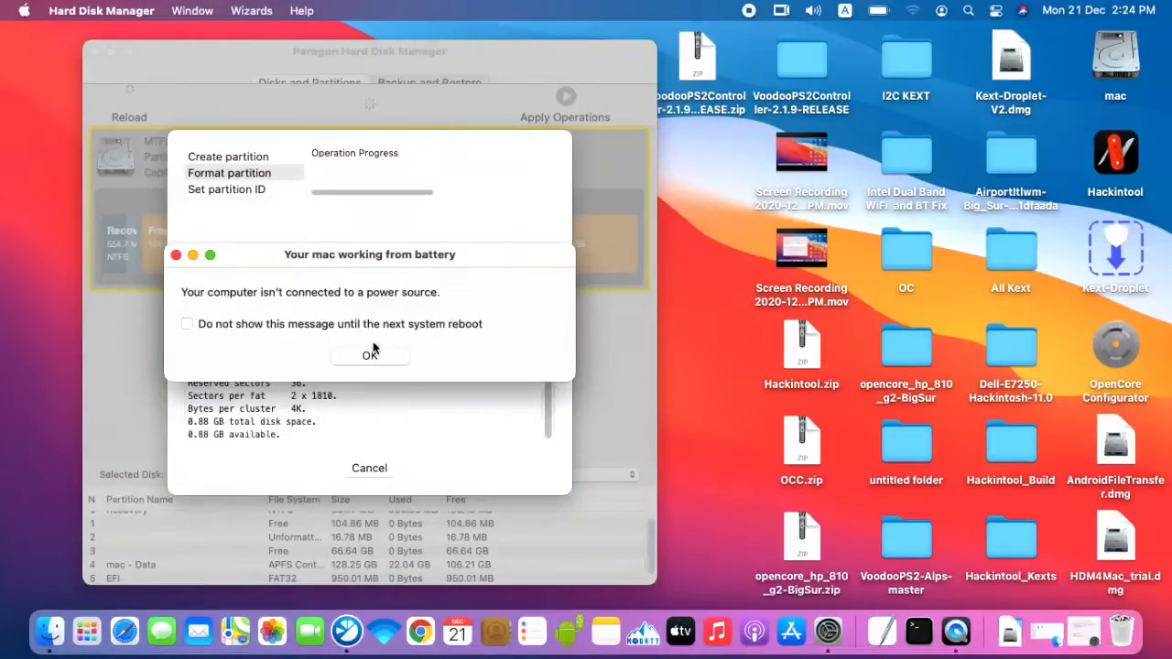
pyautogui.click(369, 355)
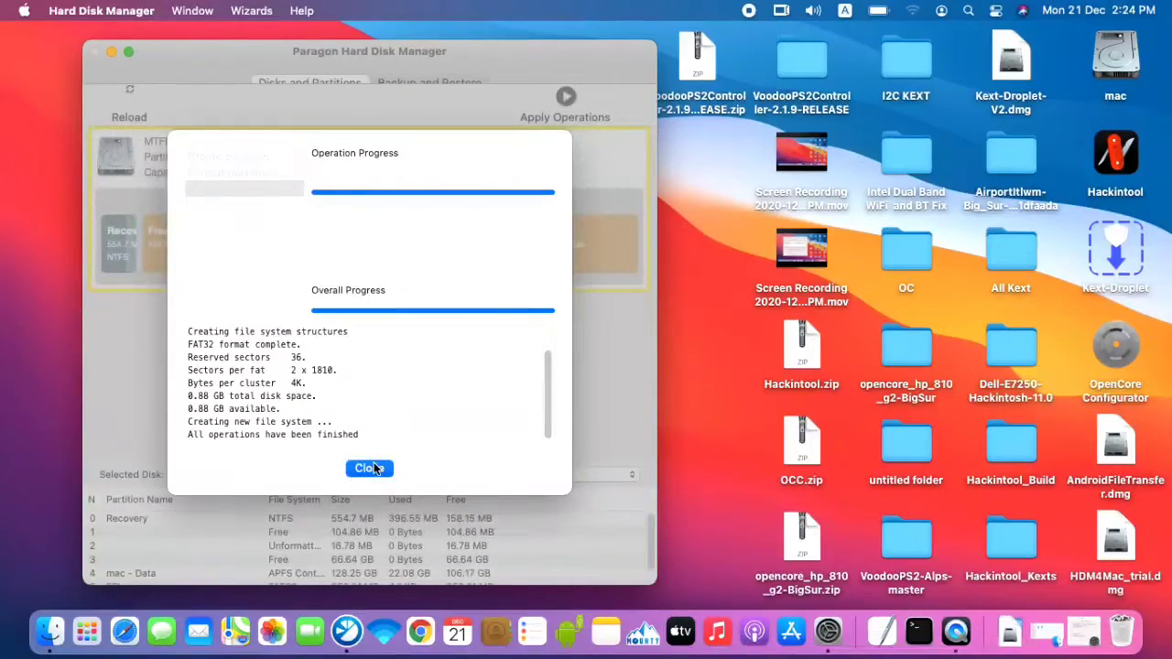
pyautogui.click(370, 469)
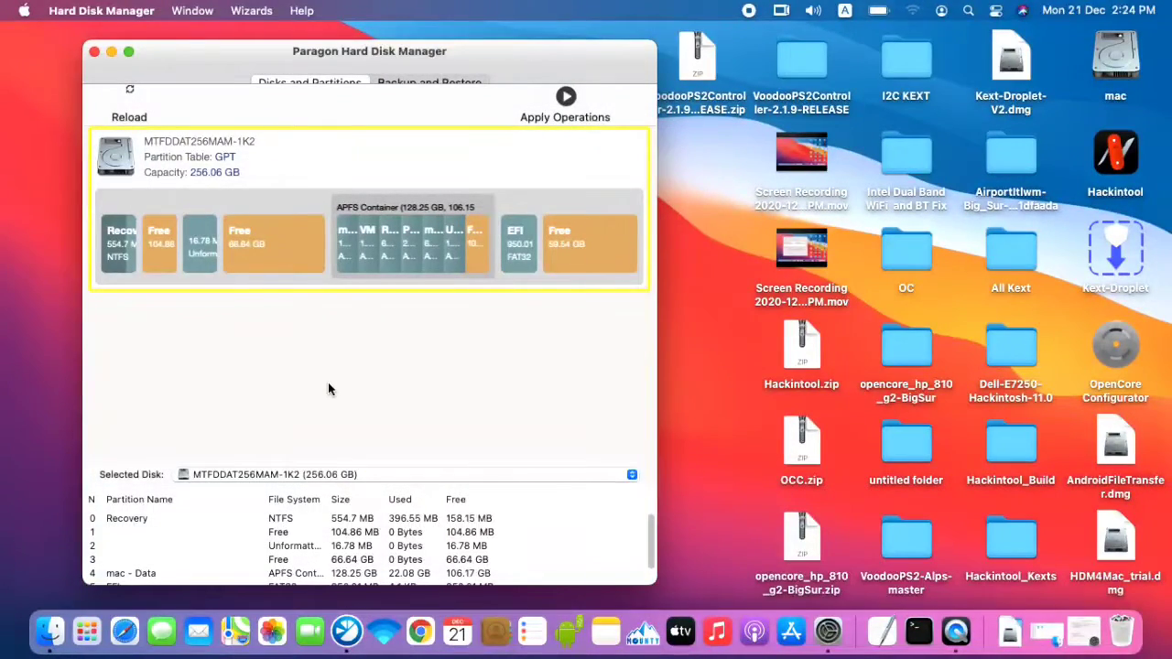
pyautogui.click(518, 241)
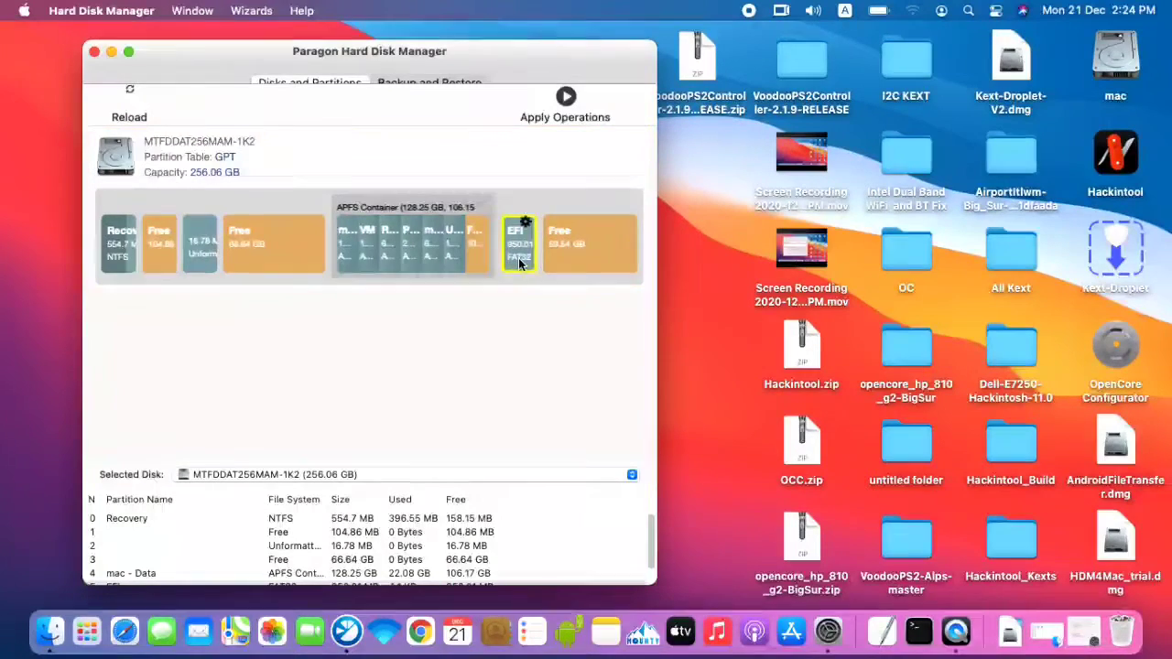